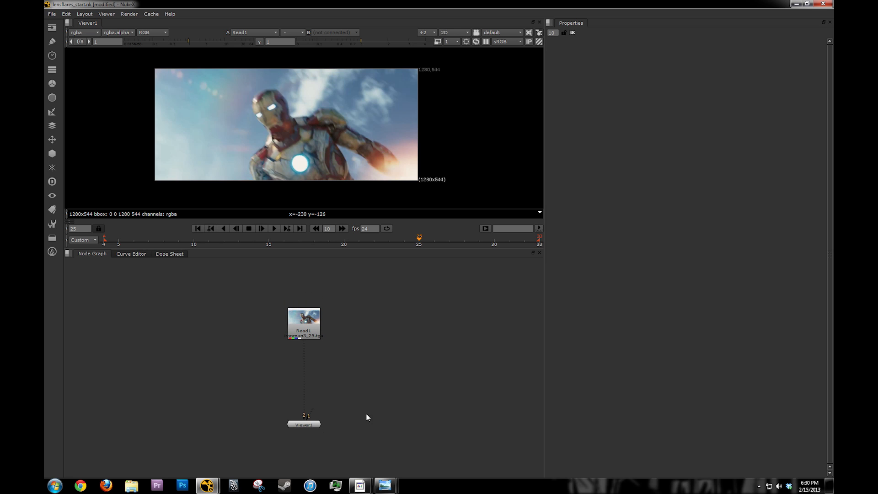
mouse_move(385, 484)
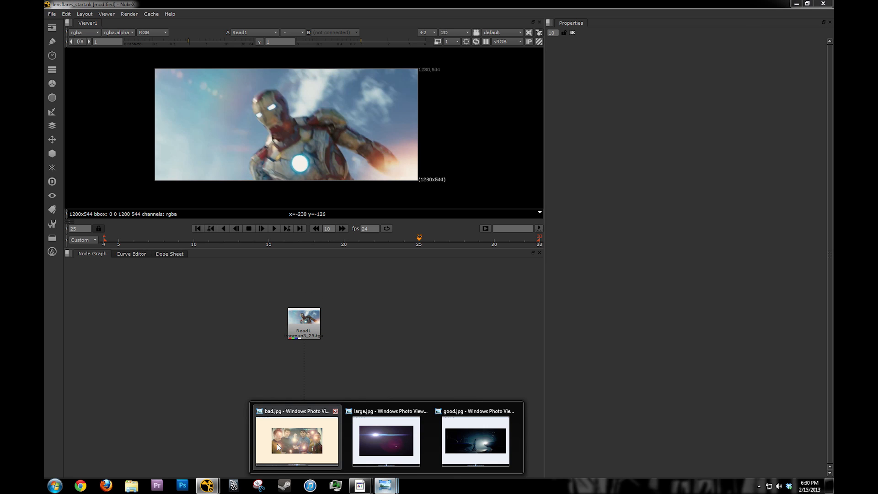
Compare the bad.jpg and good.jpg flare examples, ending back on bad.jpg.
click(296, 438)
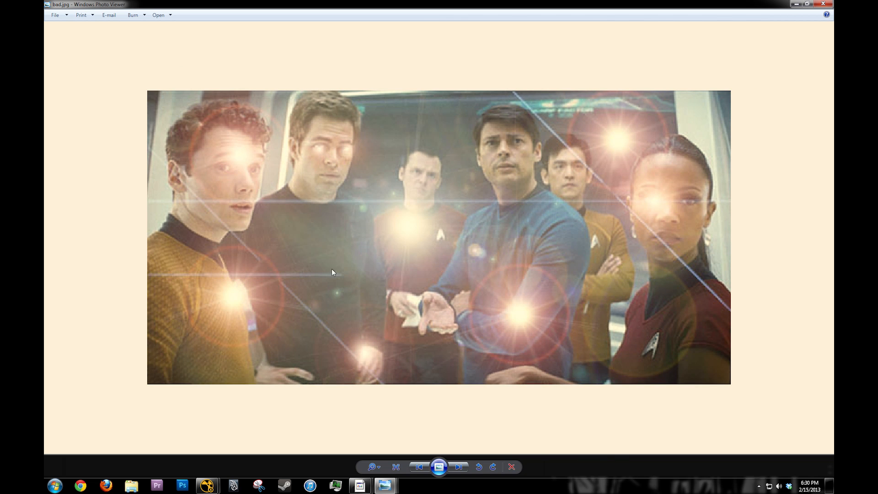
mouse_move(398, 190)
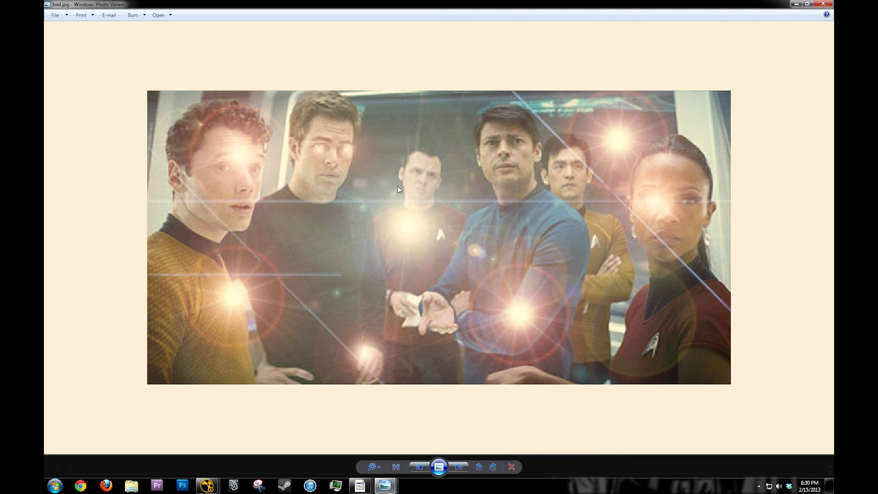
mouse_move(642, 44)
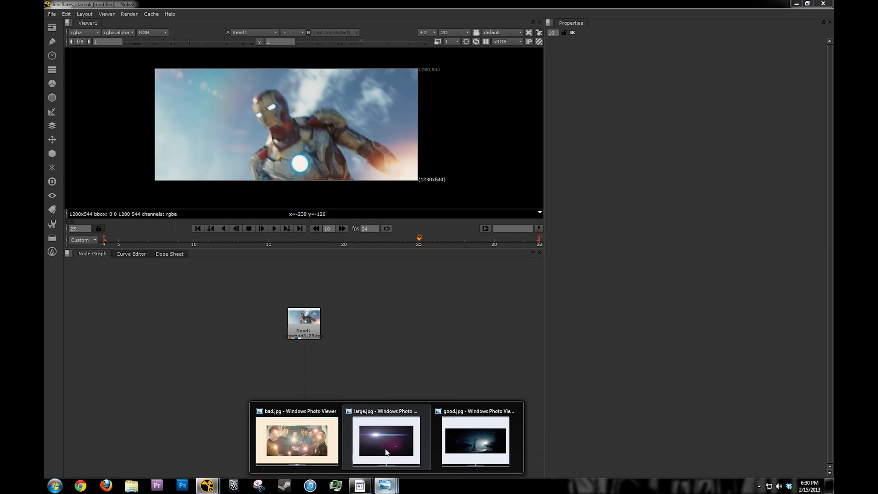
click(475, 440)
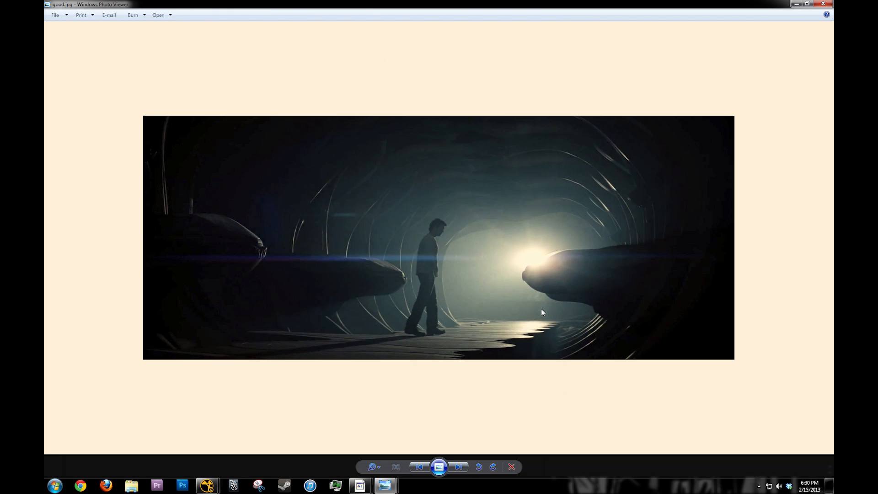
mouse_move(505, 252)
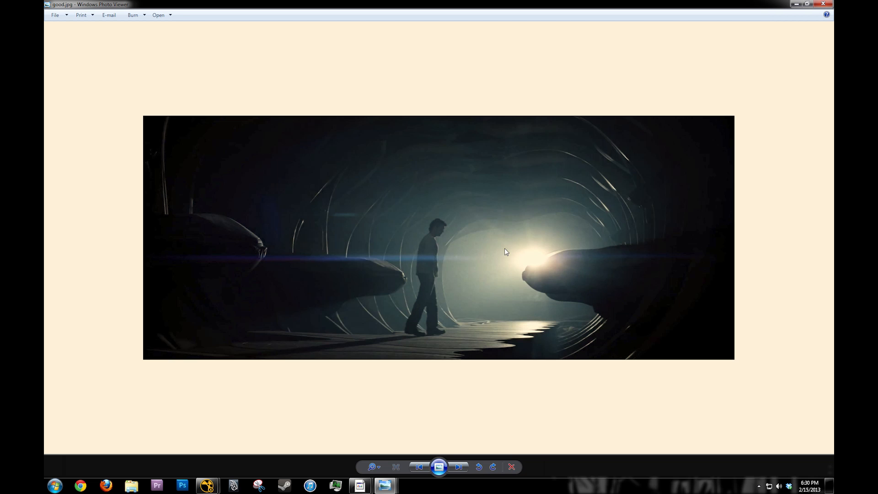
mouse_move(384, 484)
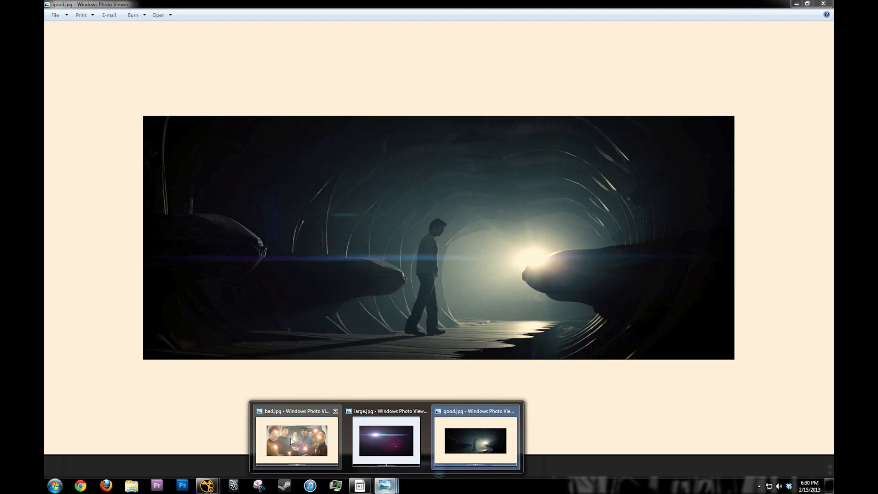
click(296, 440)
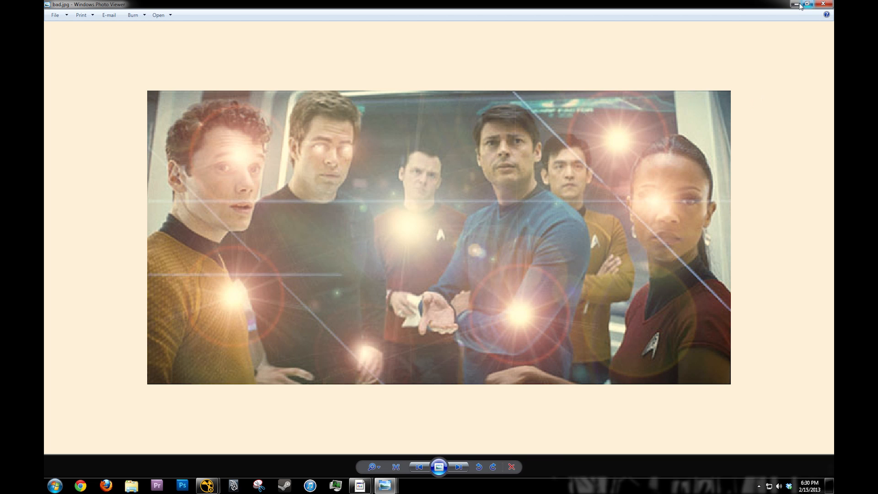
Minimize bad.jpg so the large.jpg streak-flare example is visible.
click(458, 467)
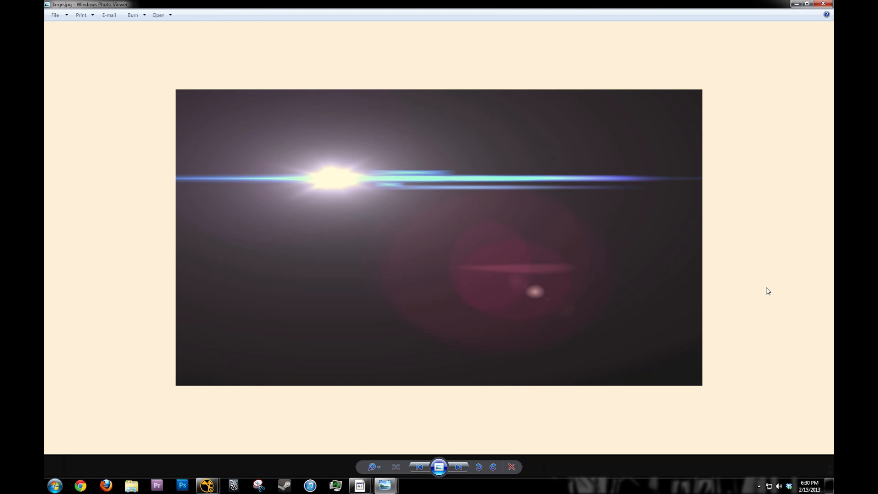
mouse_move(759, 273)
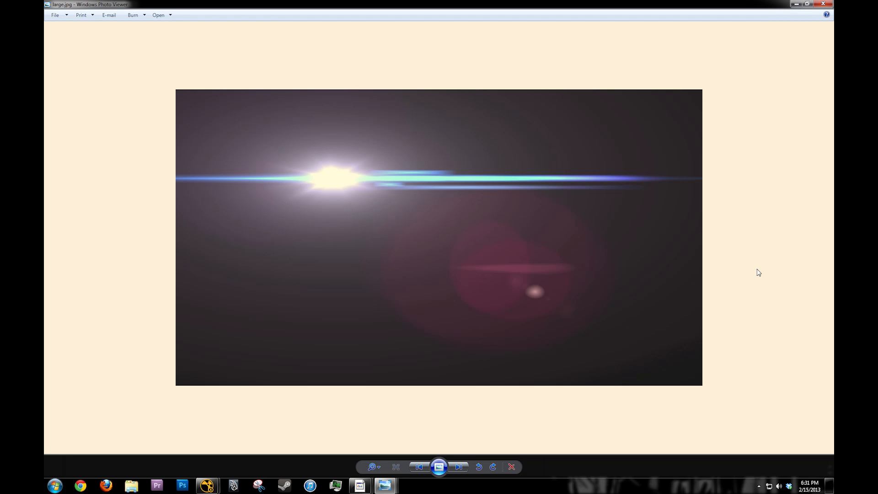
mouse_move(736, 101)
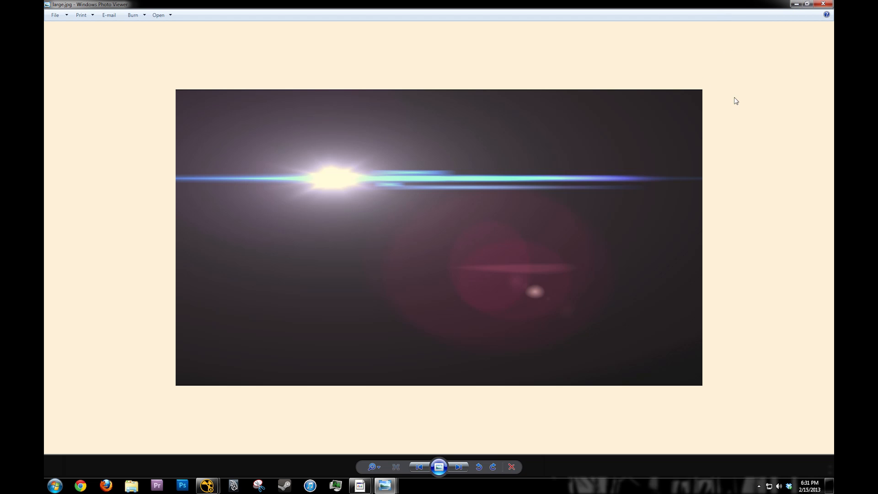
mouse_move(725, 92)
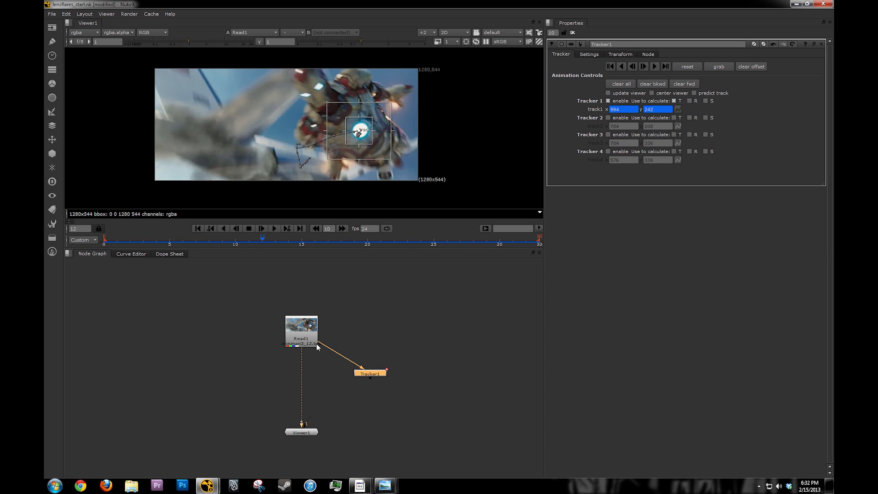
Merge Flare1 over the Read1 plate with the Merge1 operation set to plus.
click(301, 325)
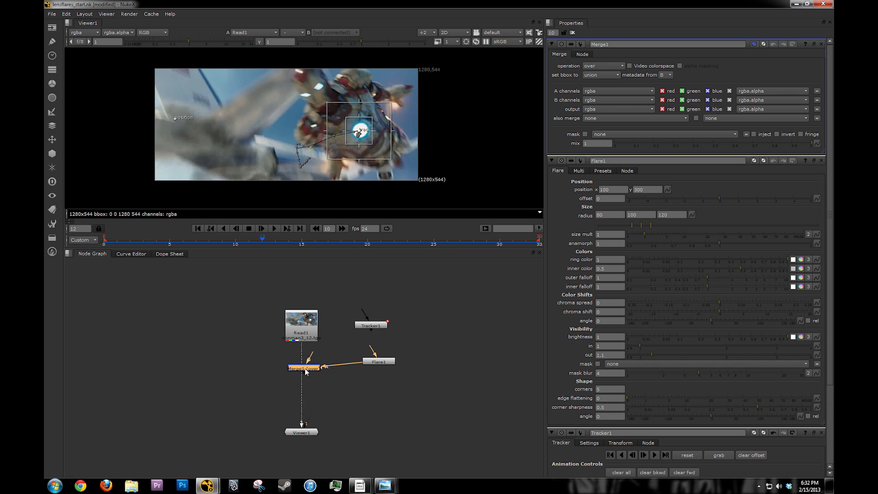
click(602, 66)
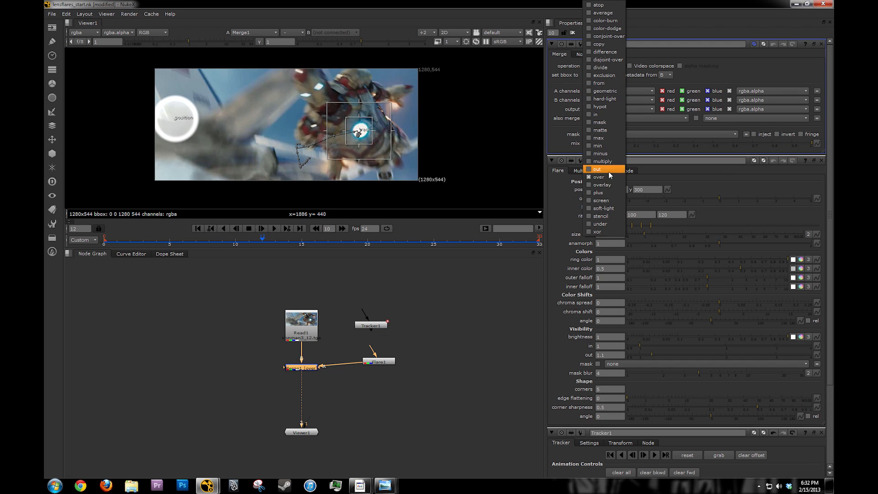
click(598, 193)
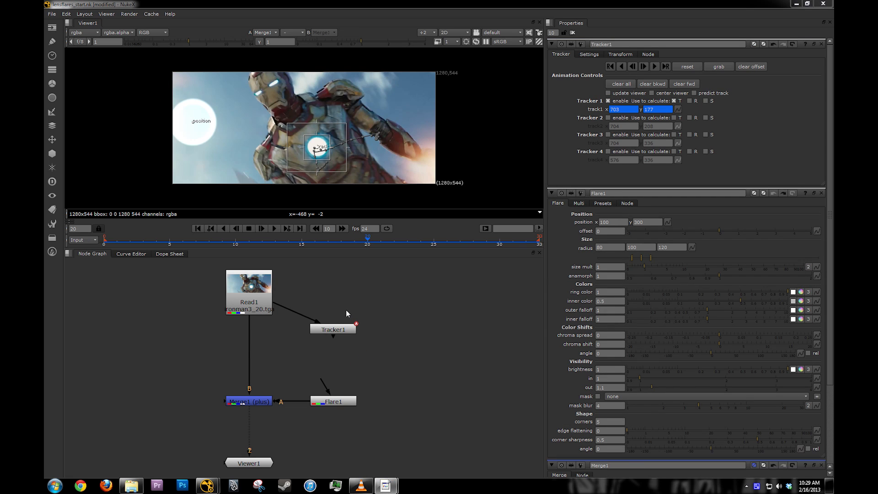
mouse_move(458, 293)
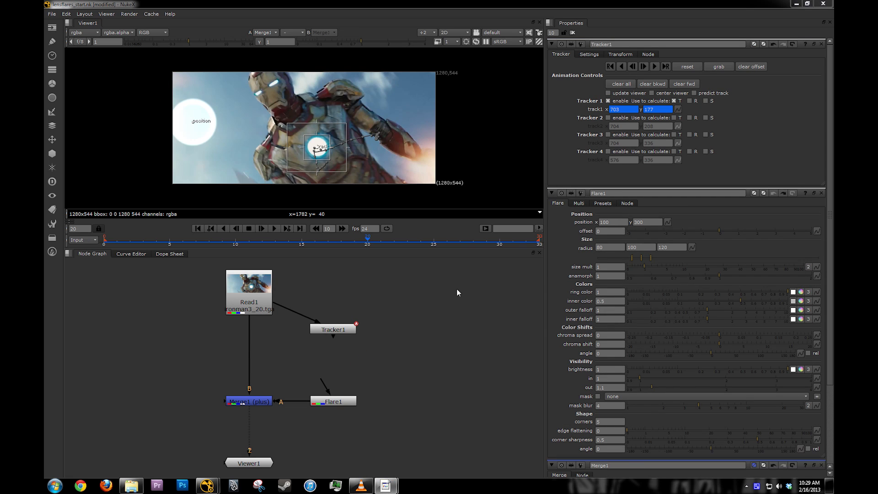
Link Flare1's position to Tracker1's track1 x/y so it follows the chest light.
click(333, 401)
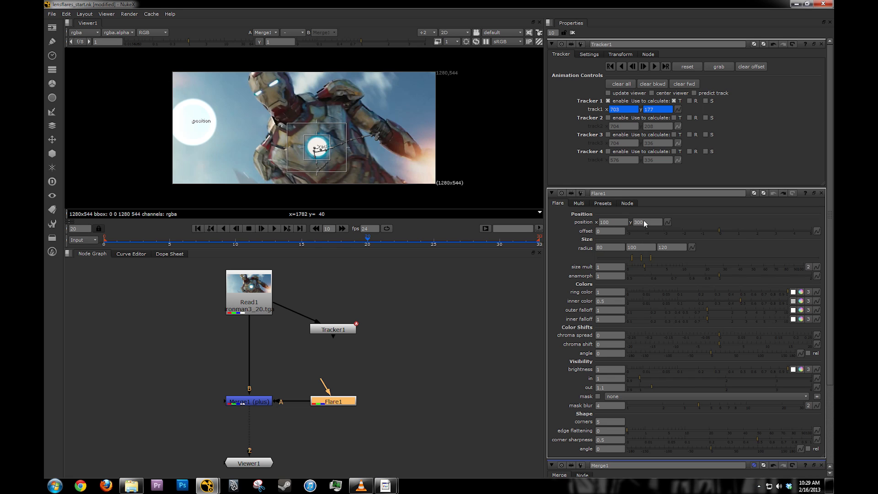
triple_click(645, 222)
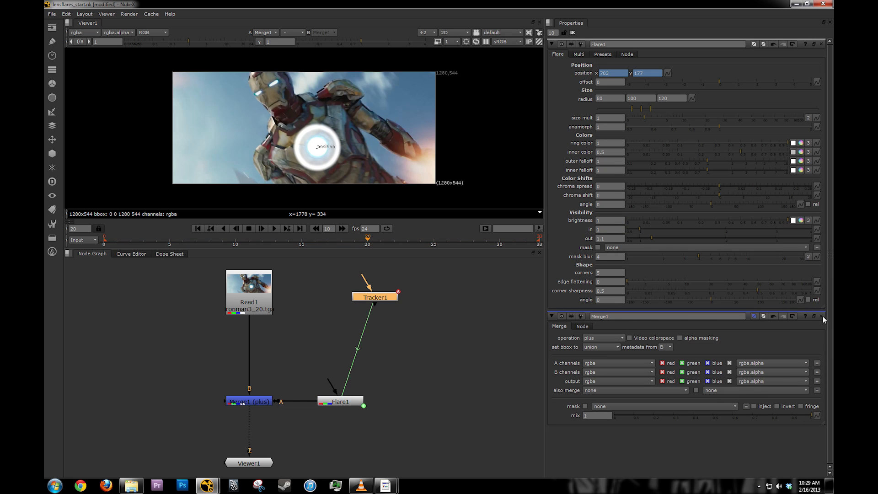
Apply a glowball preset to Flare1 and view Flare1 alone in the Viewer.
click(602, 54)
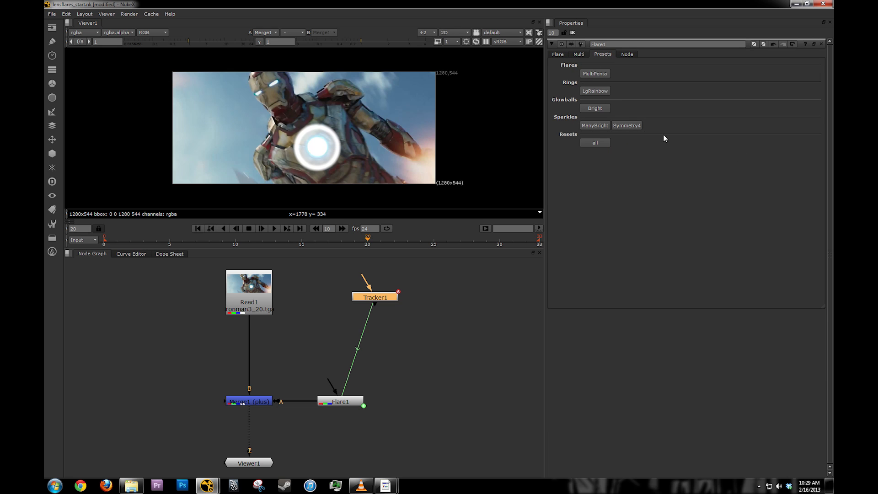
mouse_move(104, 490)
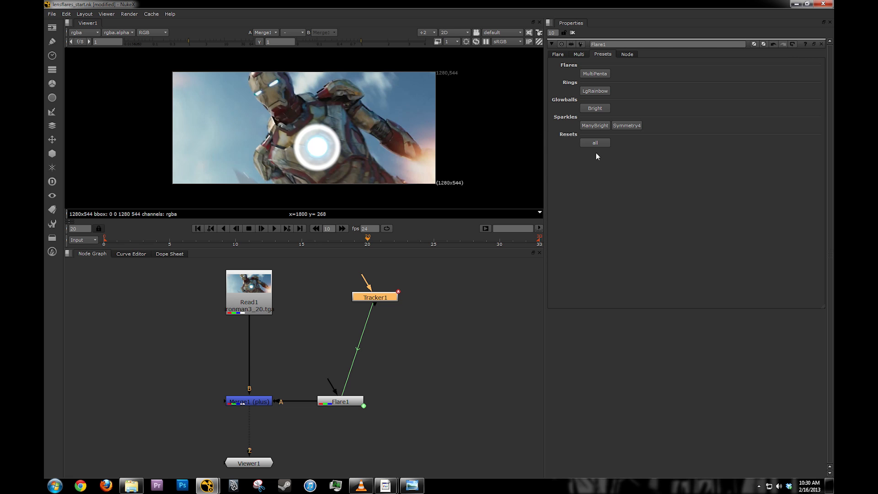
mouse_move(592, 124)
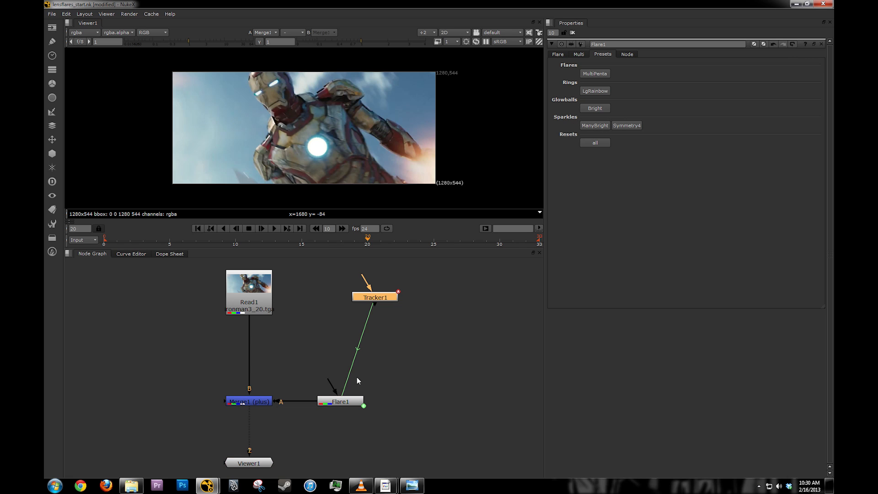
click(341, 402)
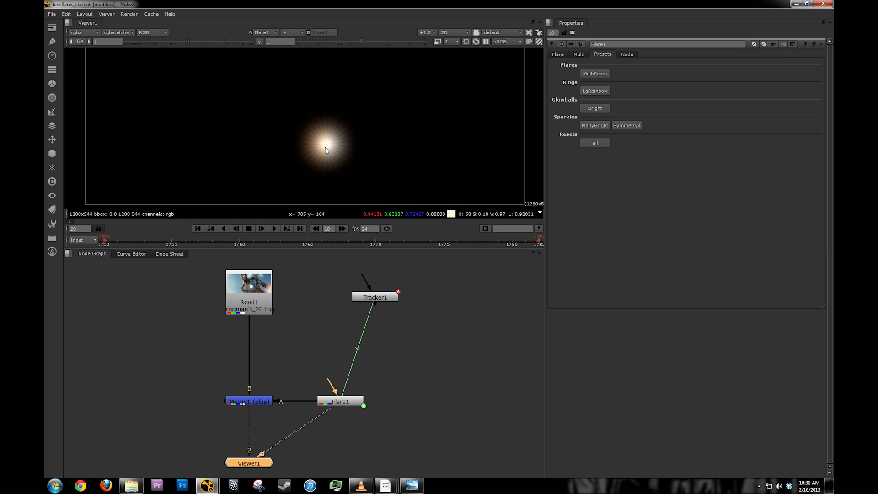
Set Flare1 asymmetry repeat 7, multiplier 0.75, falloff 2.65, angle 42, random offset 0.65.
click(578, 54)
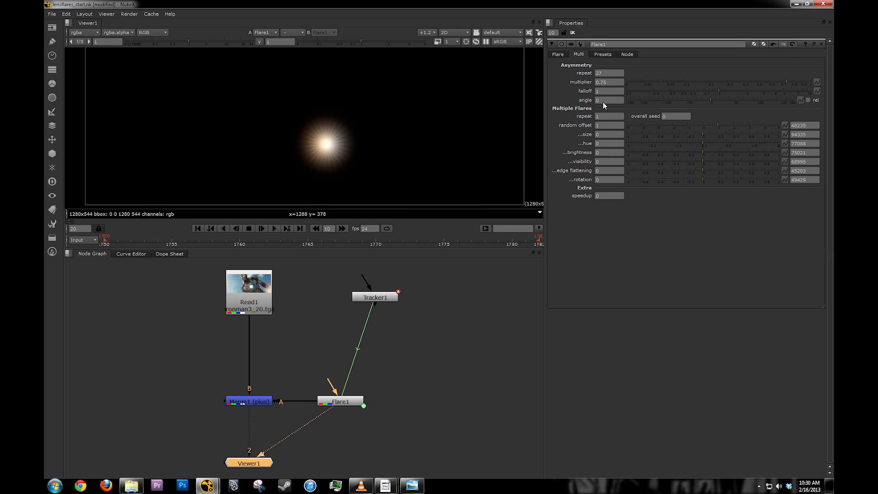
mouse_move(609, 74)
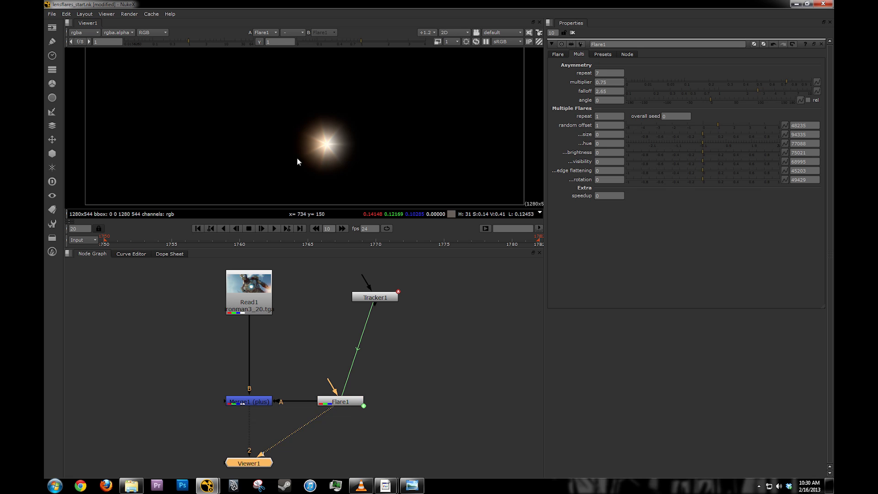
mouse_move(619, 101)
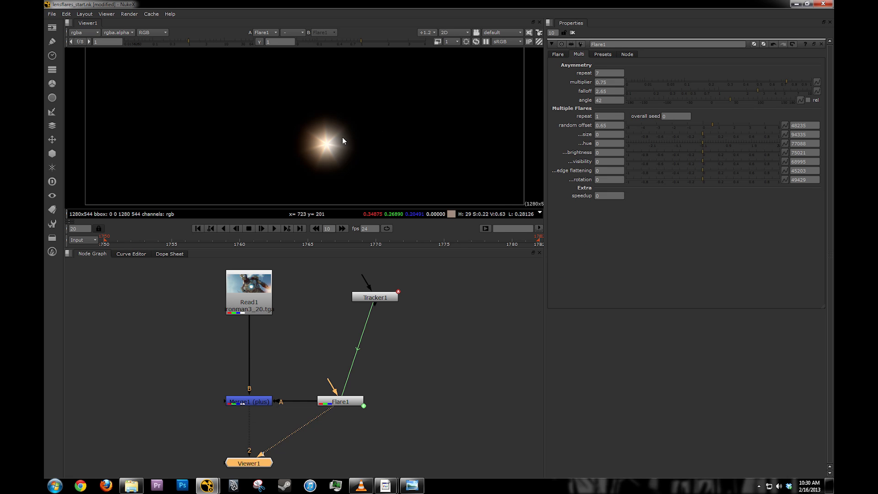
mouse_move(322, 143)
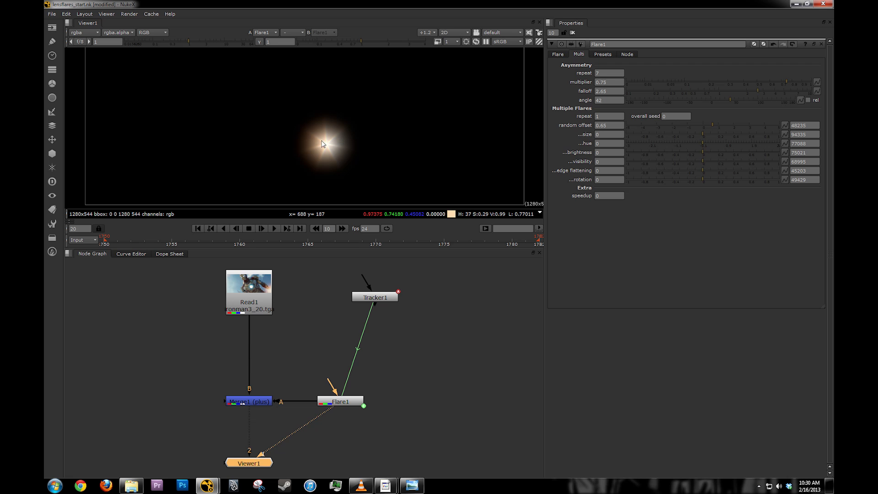
mouse_move(391, 165)
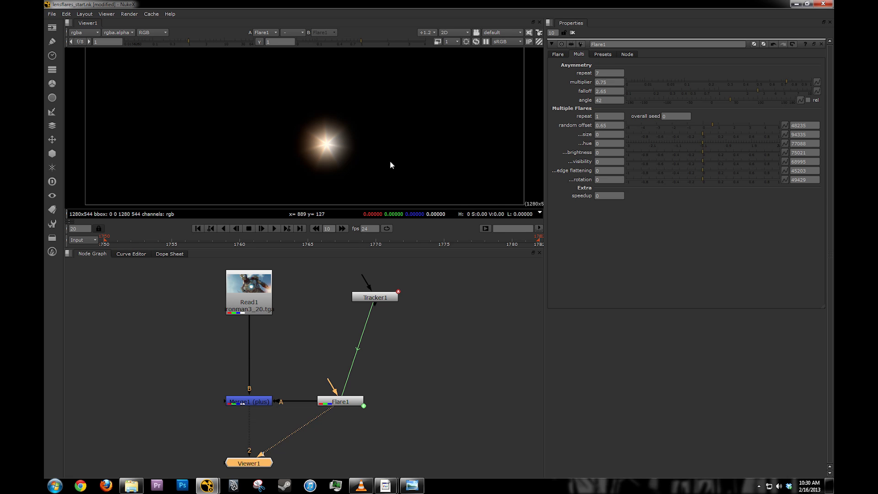
click(603, 54)
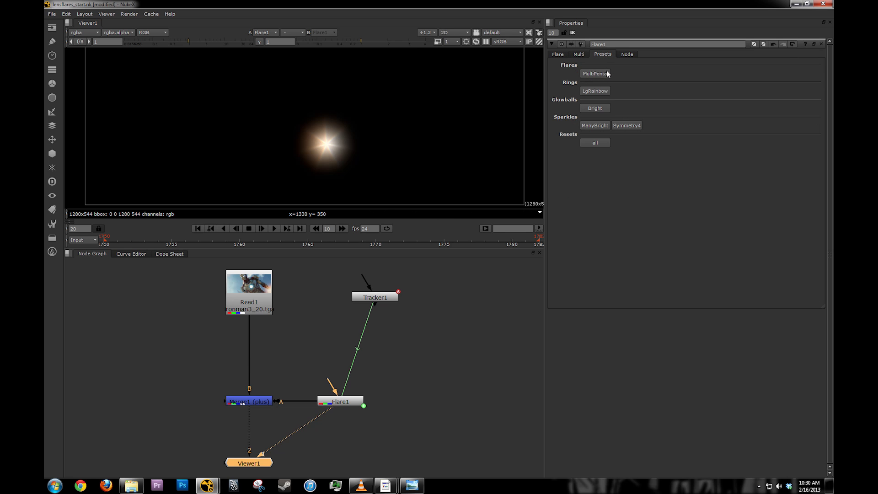
click(578, 54)
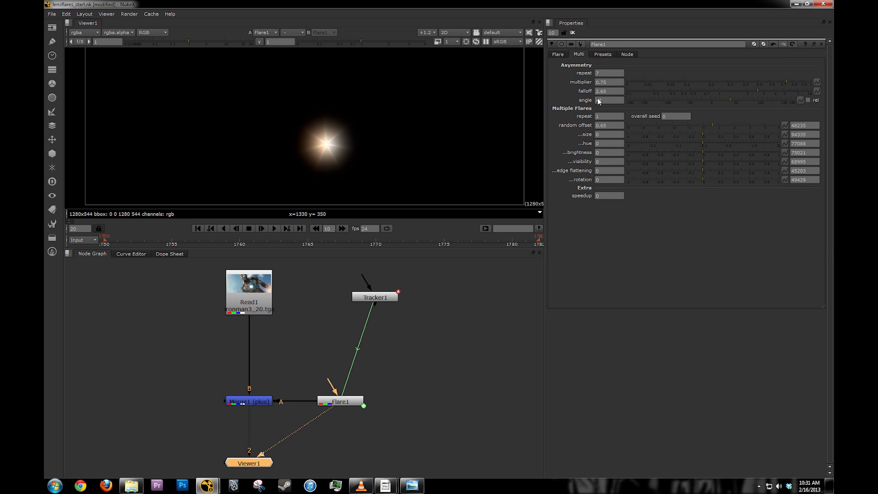
text(42)
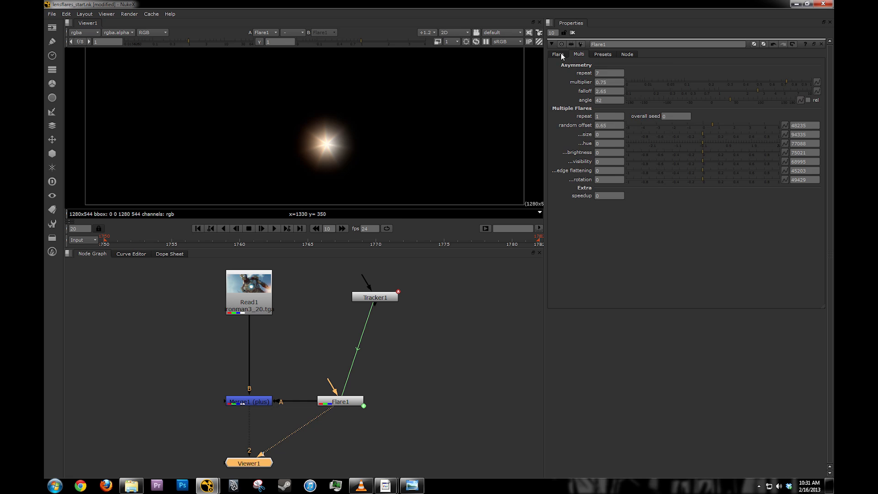
Tint ring and inner colours bluish; set outer falloff 4.3, inner 1.02, anamorph 1.19, size mult 1.3.
click(558, 54)
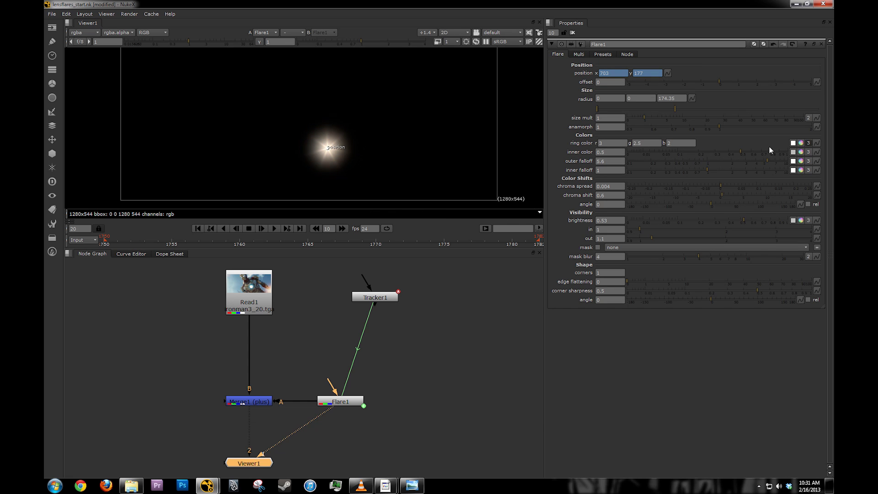
click(793, 143)
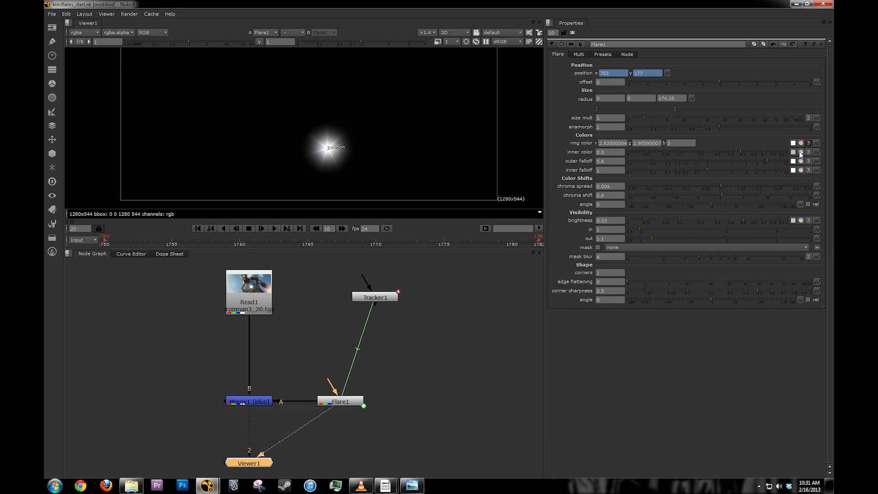
click(794, 152)
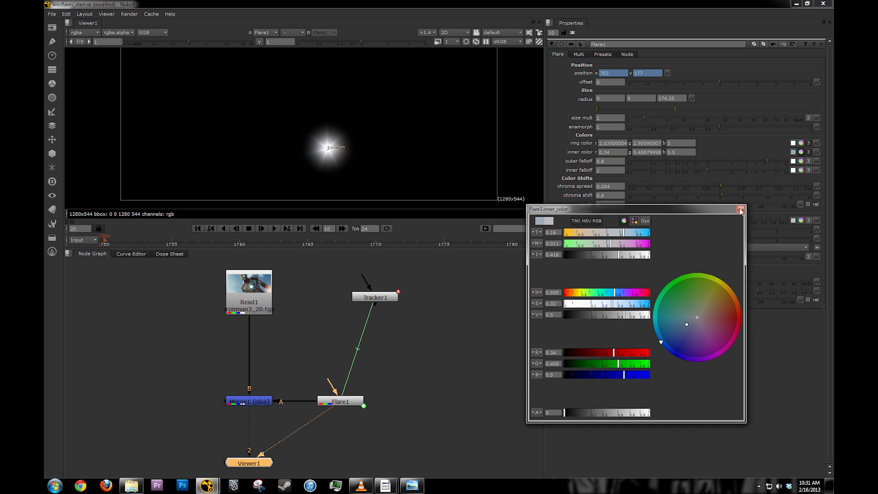
click(740, 211)
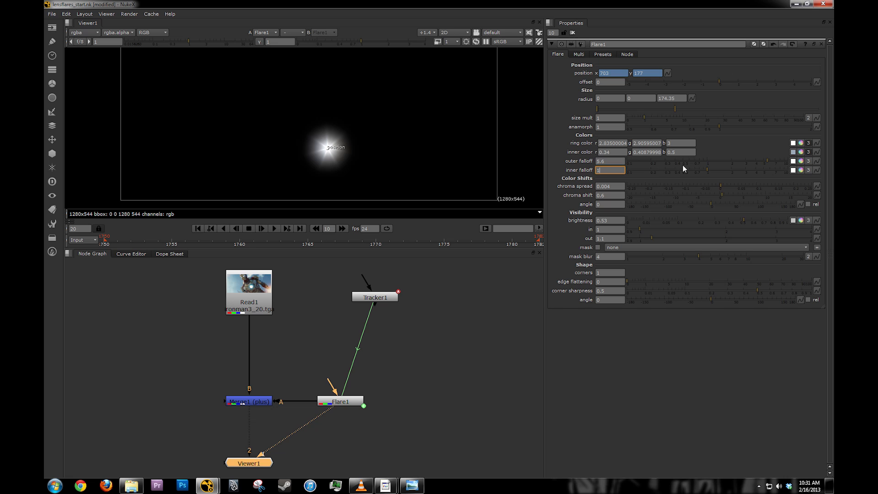
text(0.15)
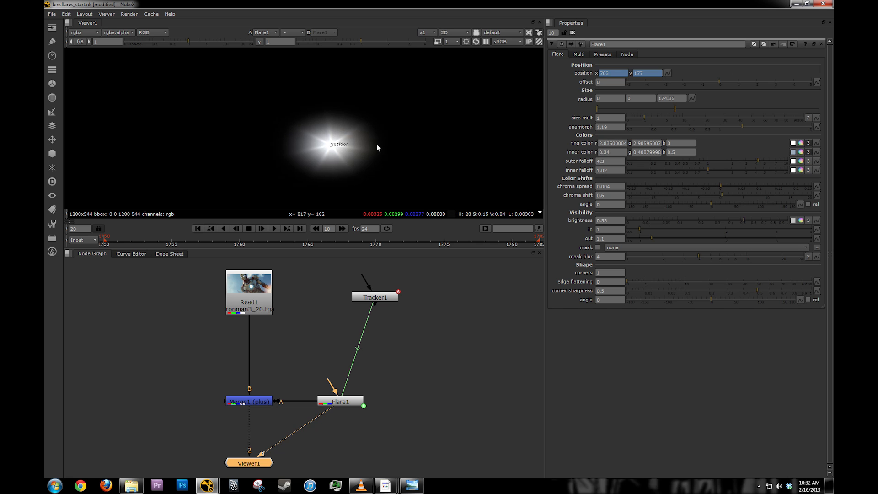
mouse_move(652, 122)
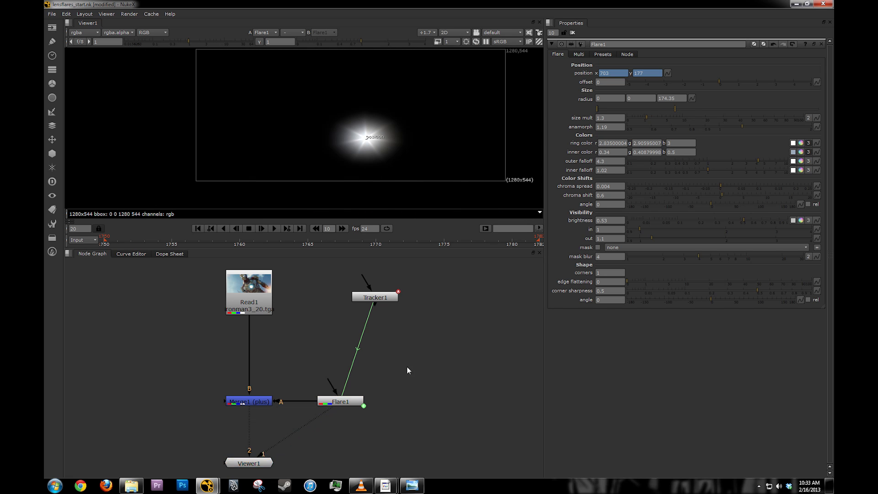
Rename Flare1 to burst and add a streak1 flare connected into Merge1.
click(248, 401)
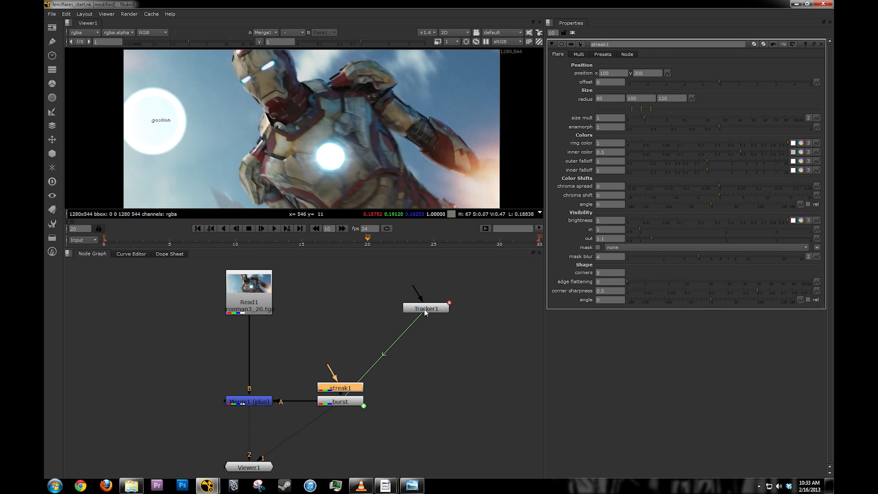
Link streak1's position to Tracker1's track1 and view streak1 on its own.
click(426, 308)
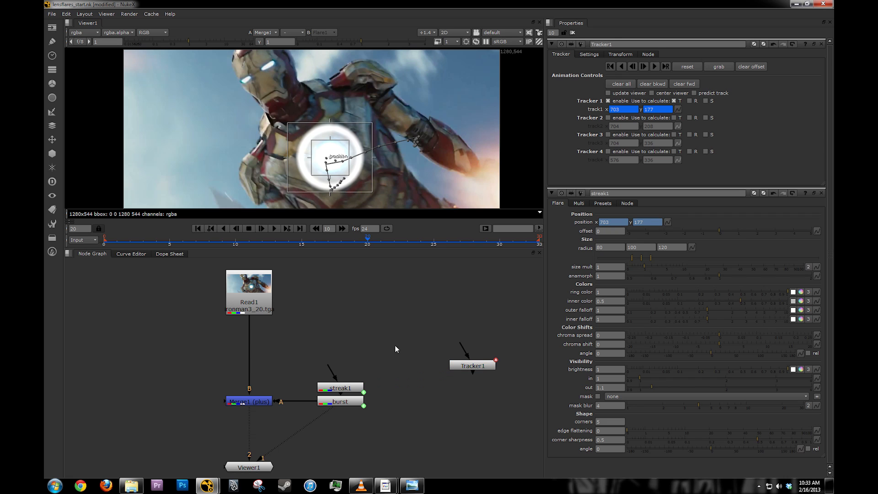
mouse_move(824, 50)
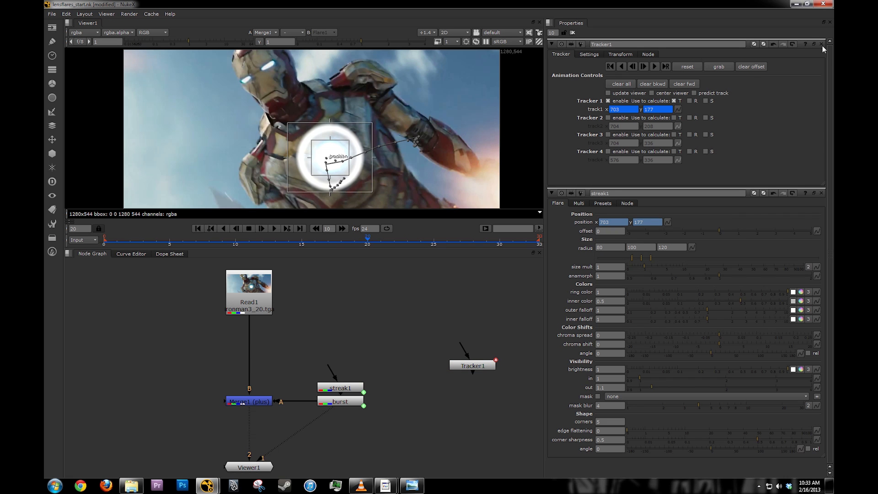
click(823, 44)
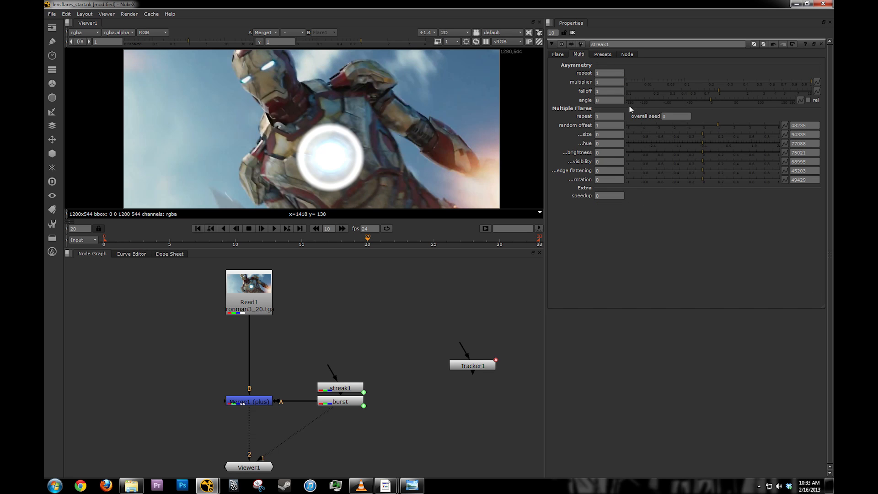
click(602, 54)
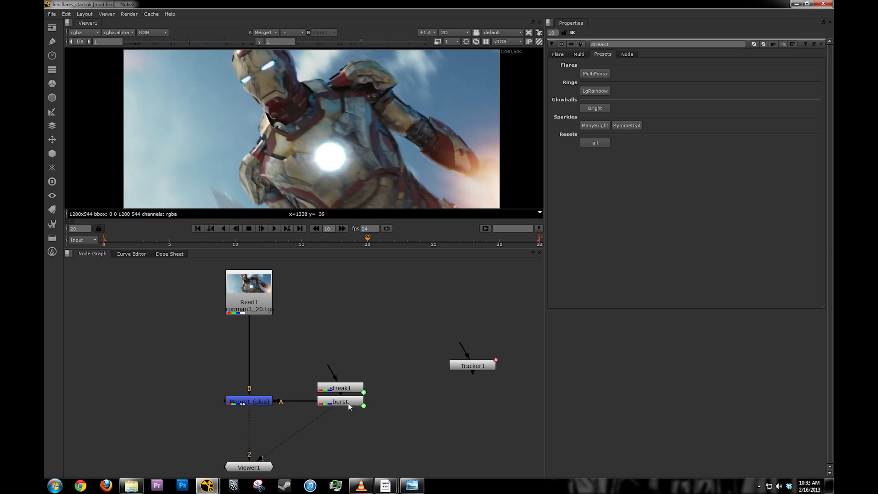
click(341, 388)
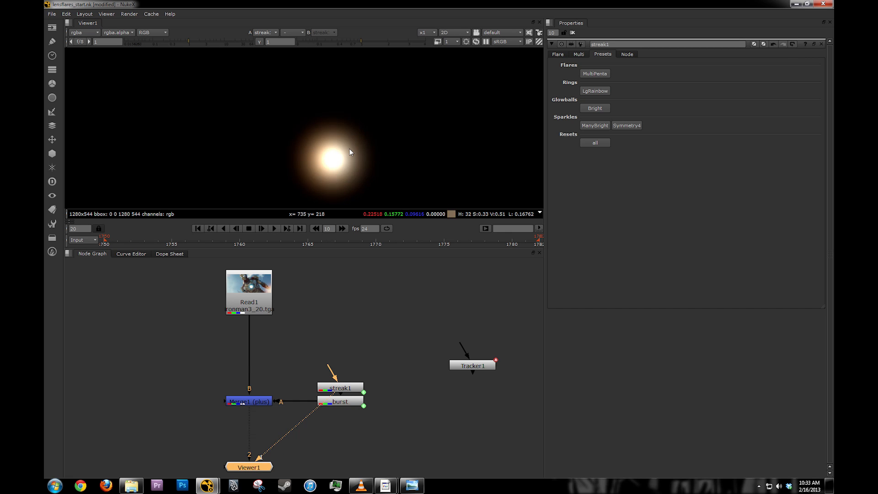
Give streak1 a bluish ring colour, radius -22/14/178.7, chroma spread 0.002, shift 0.3, brightness 0.9.
click(557, 54)
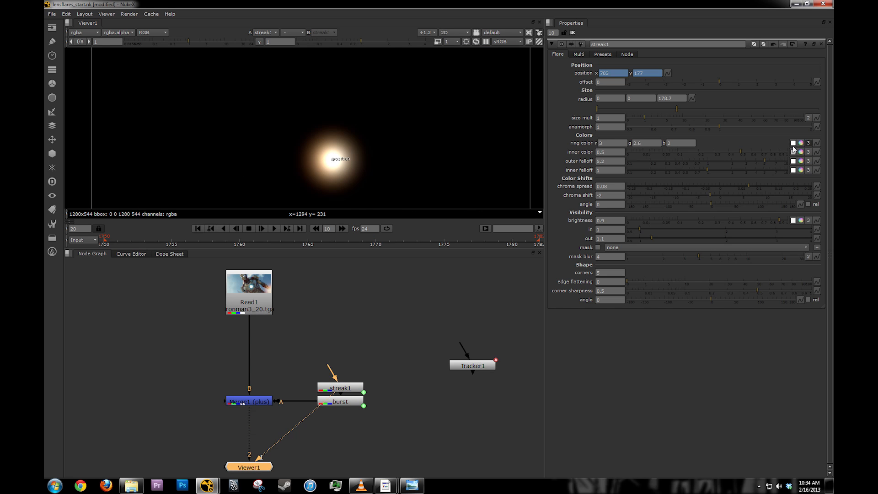
mouse_move(801, 153)
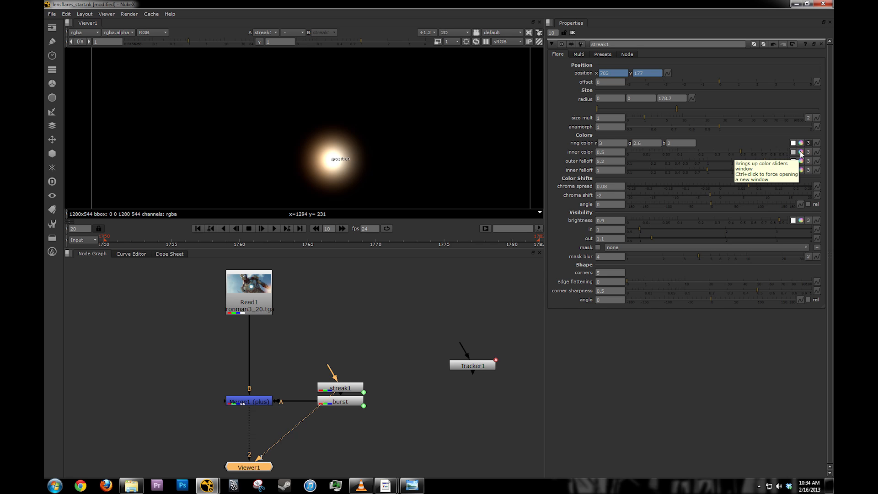
click(800, 143)
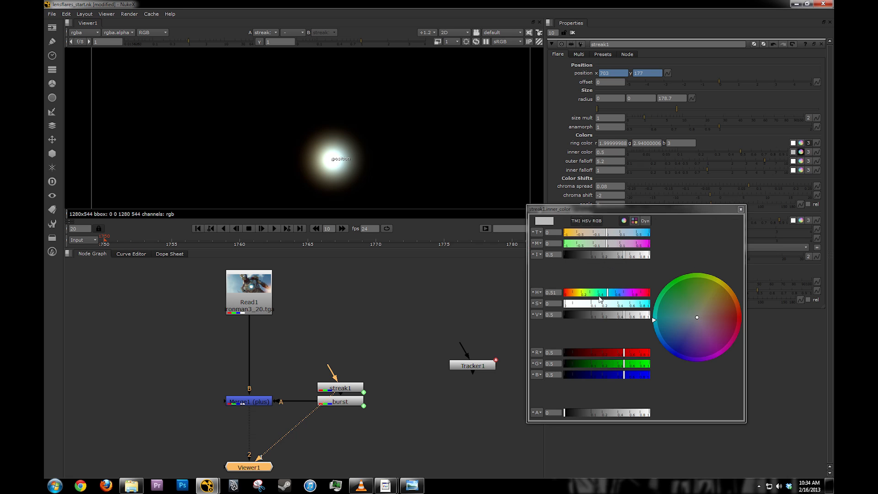
click(740, 208)
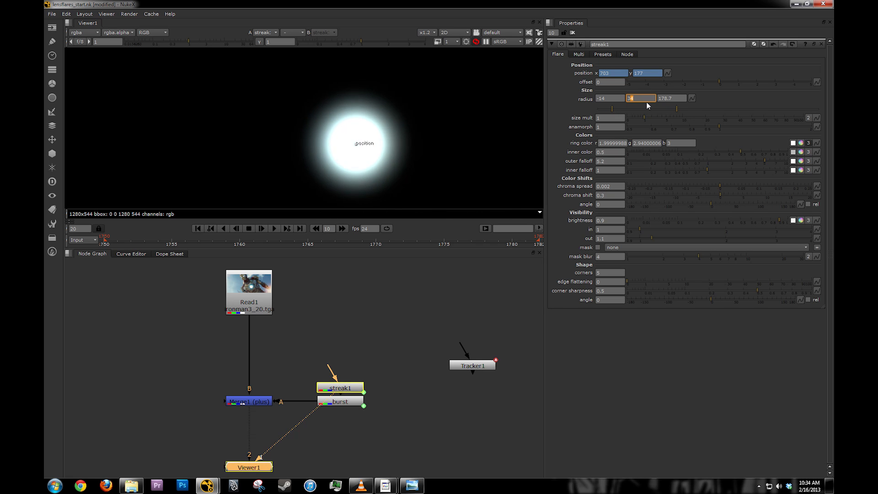
click(610, 97)
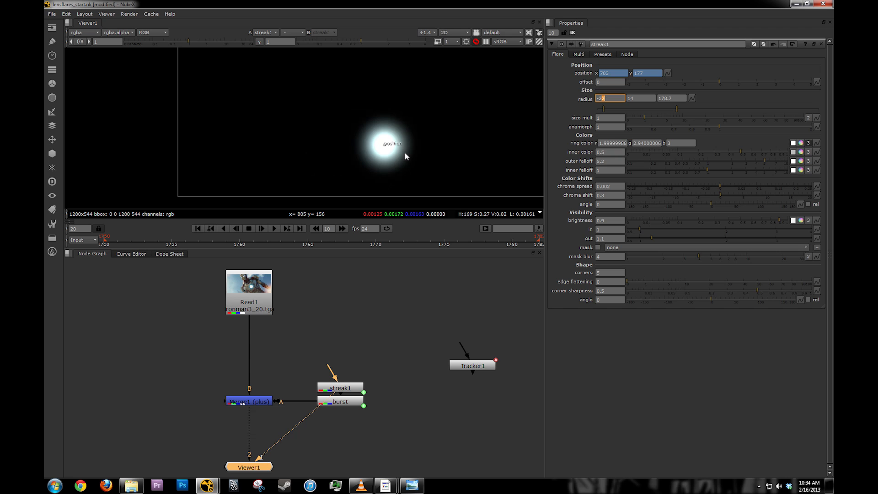
click(427, 32)
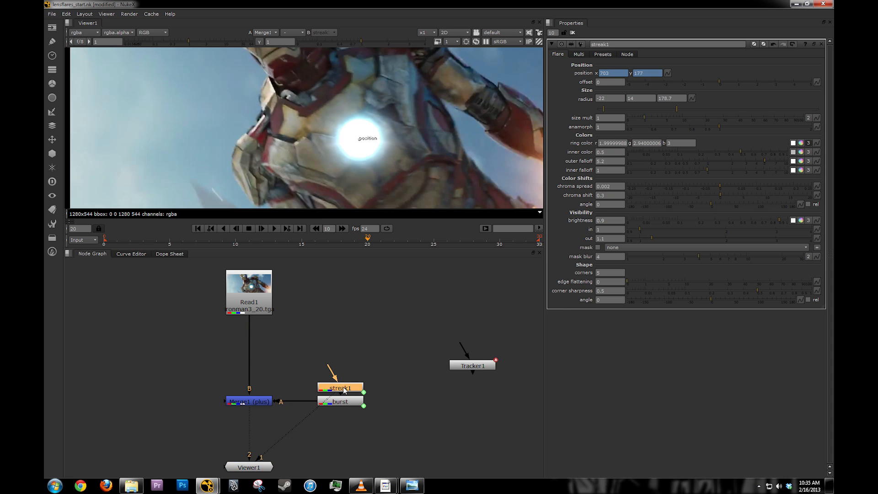
Check the reference flare image, then add a third Flare node in the script.
click(611, 126)
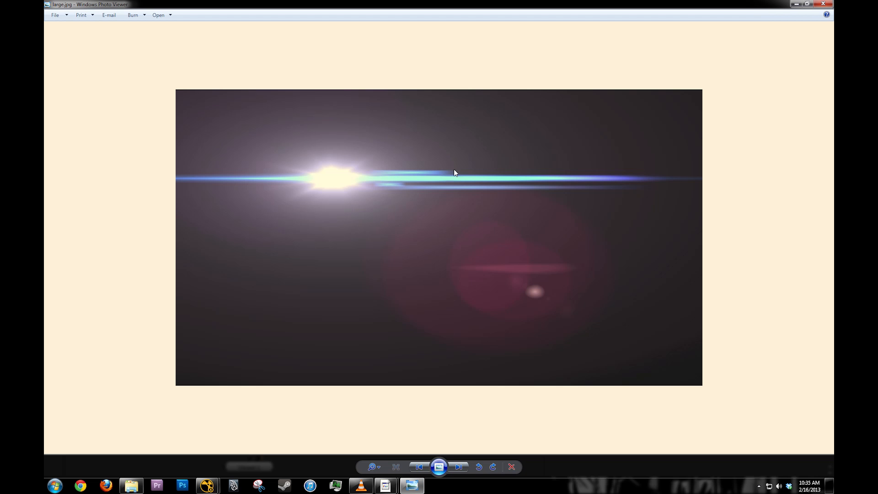
click(207, 485)
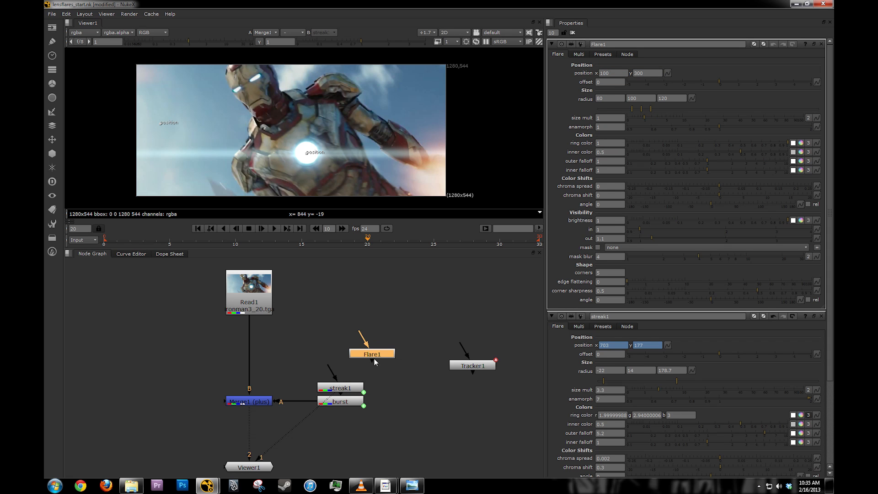
View the new Flare1 alone and drag its centre so the hexagon spots run diagonally across the frame.
click(603, 54)
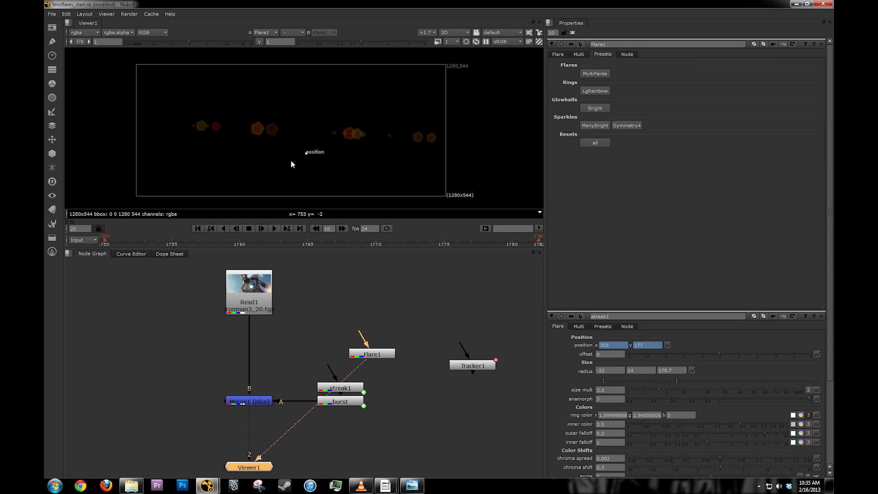
mouse_move(248, 141)
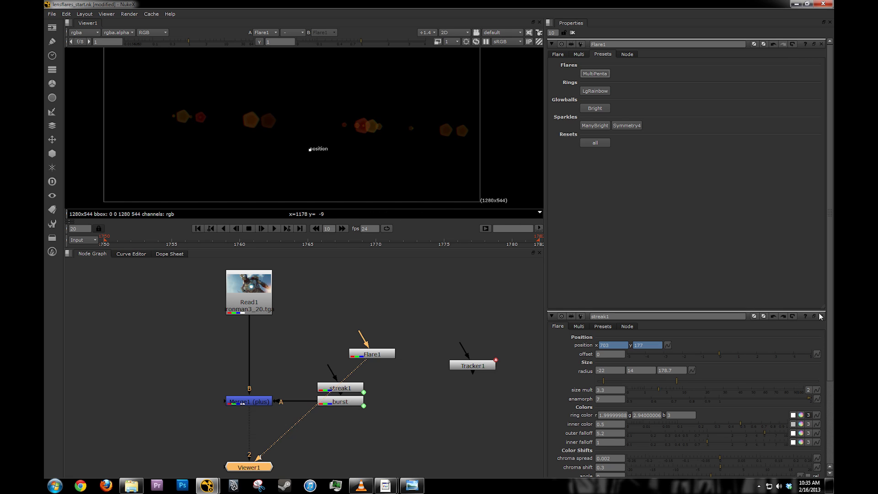
click(821, 315)
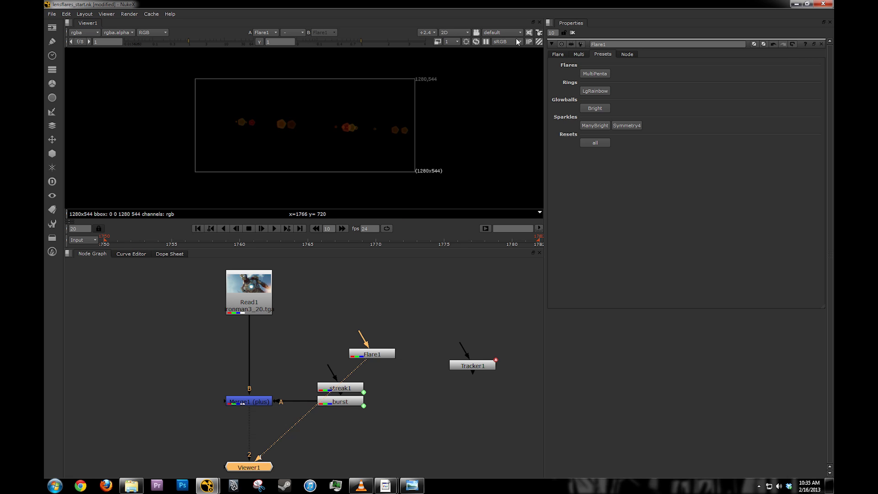
click(557, 54)
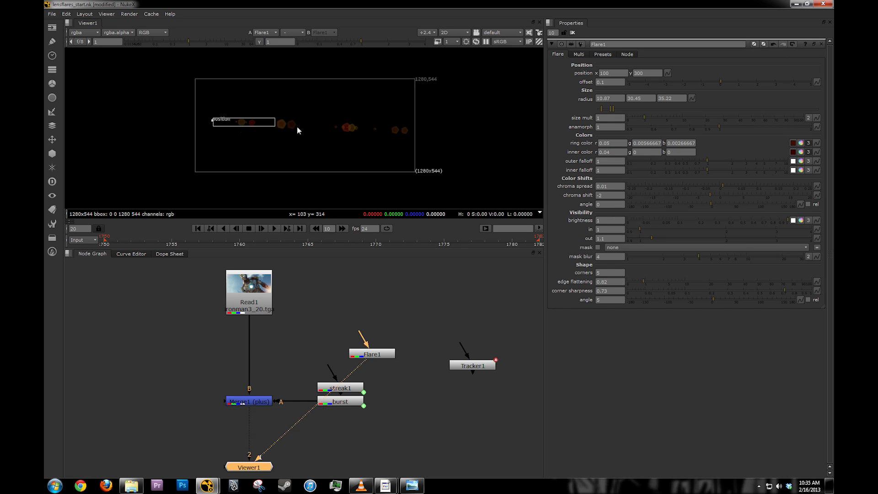
drag(243, 122, 330, 123)
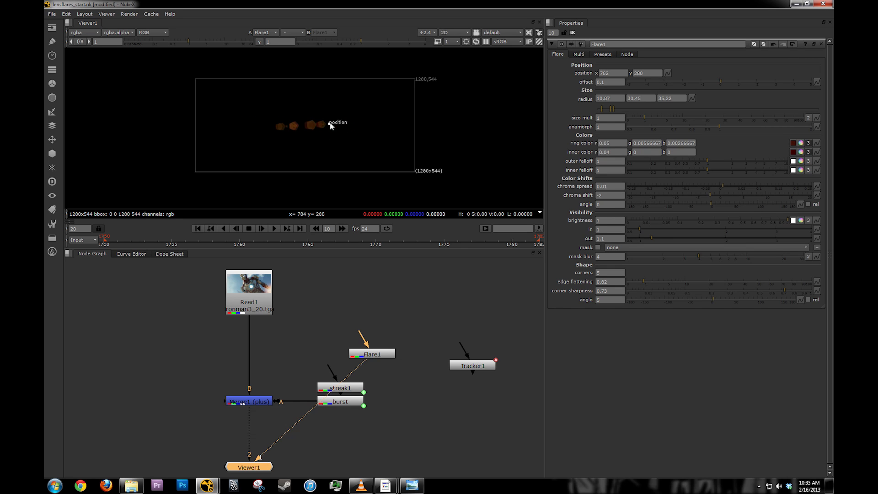
drag(329, 124, 285, 149)
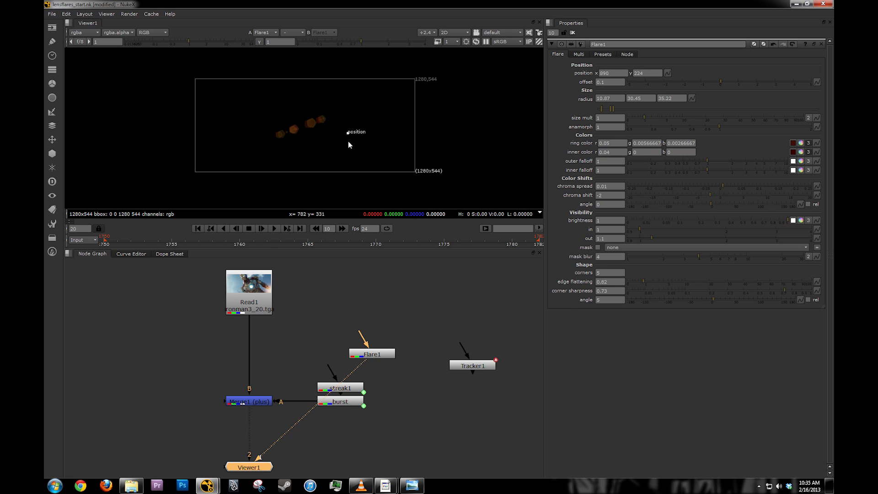
Tint the flare's ring and inner colours dark blue.
click(794, 142)
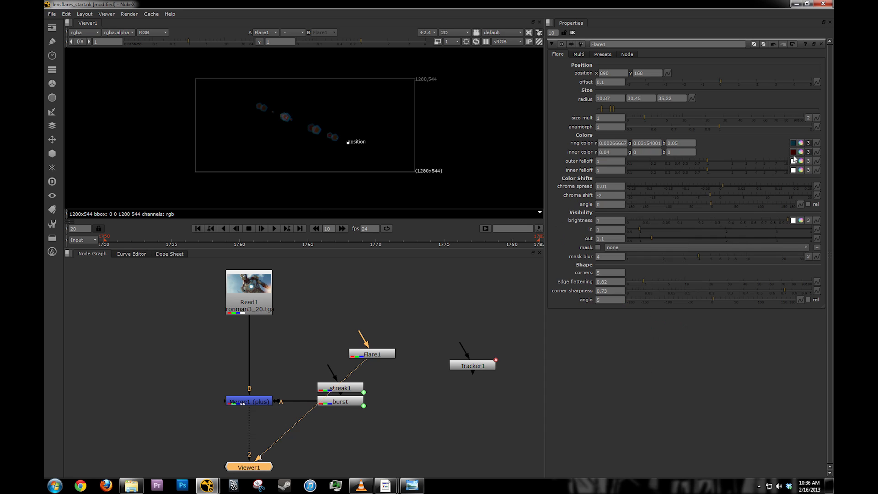
click(793, 151)
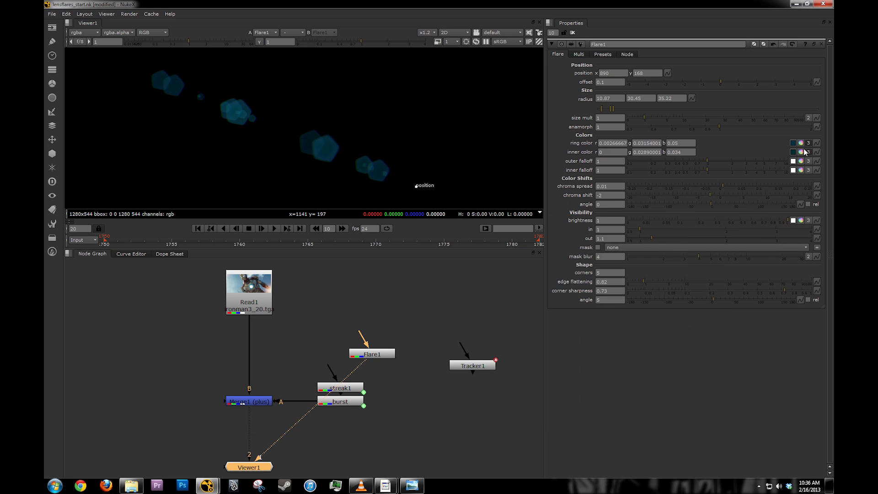
click(802, 143)
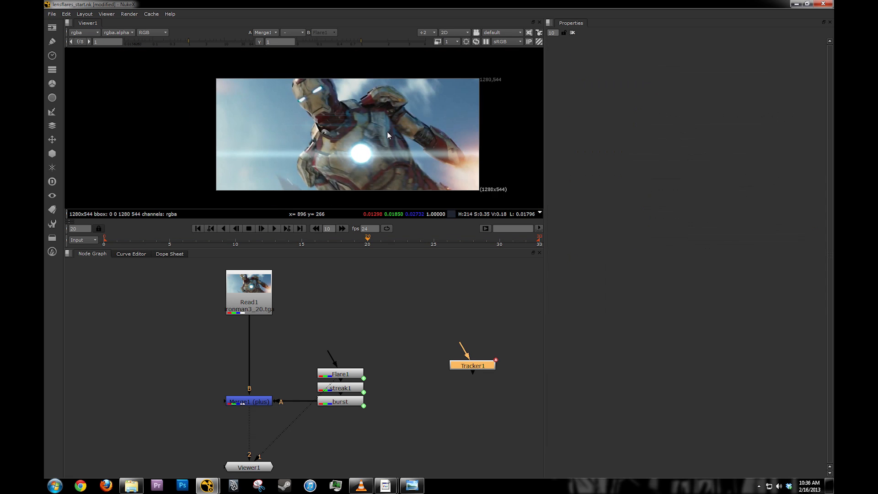
At frame 22, rename the top flare to smallstreaks and tweak its streak size and colours, checking the reference image.
click(394, 238)
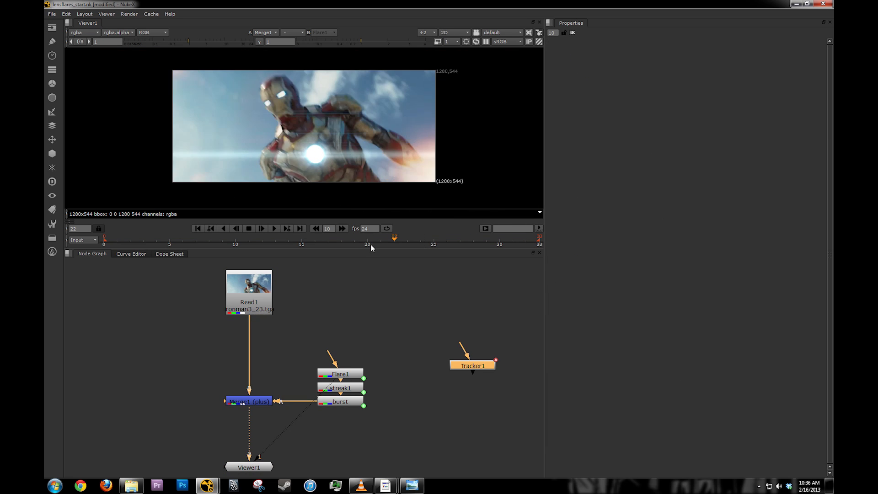
click(368, 244)
text(smallstreaks)
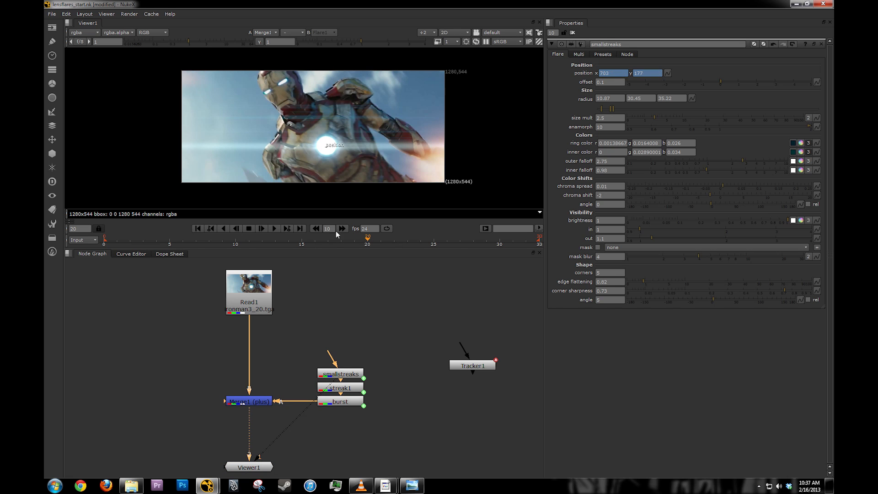
mouse_move(337, 330)
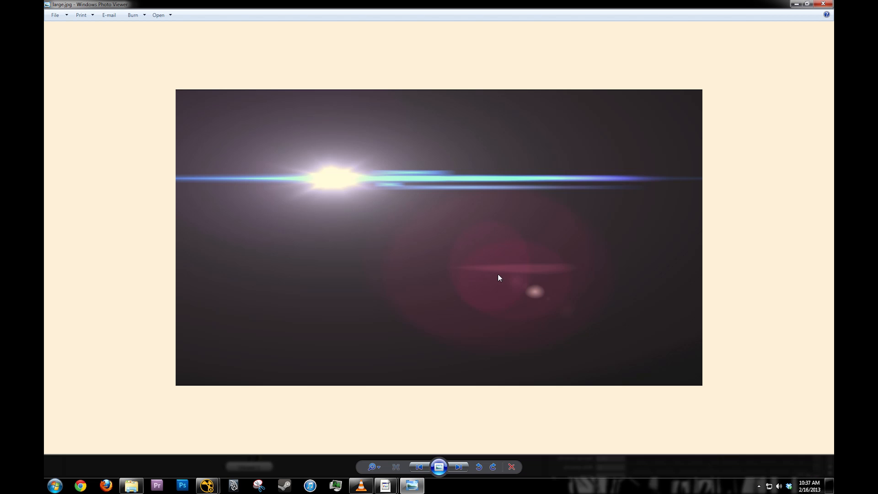
click(207, 485)
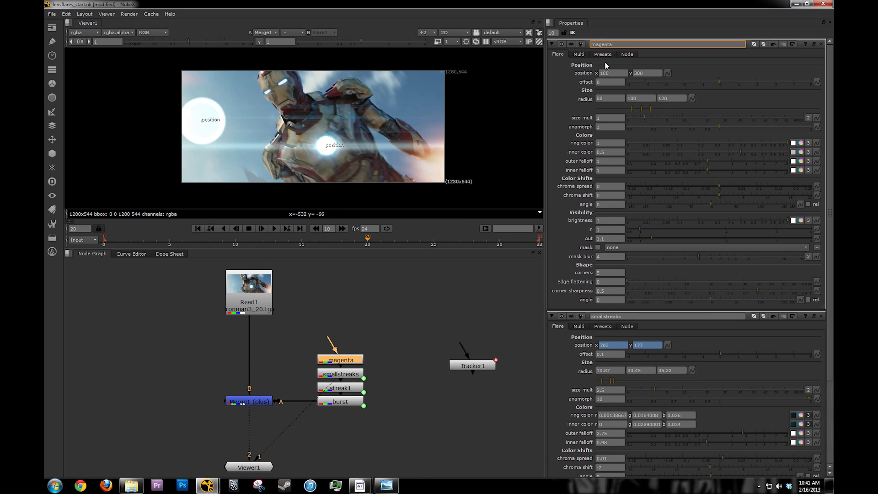
mouse_move(605, 82)
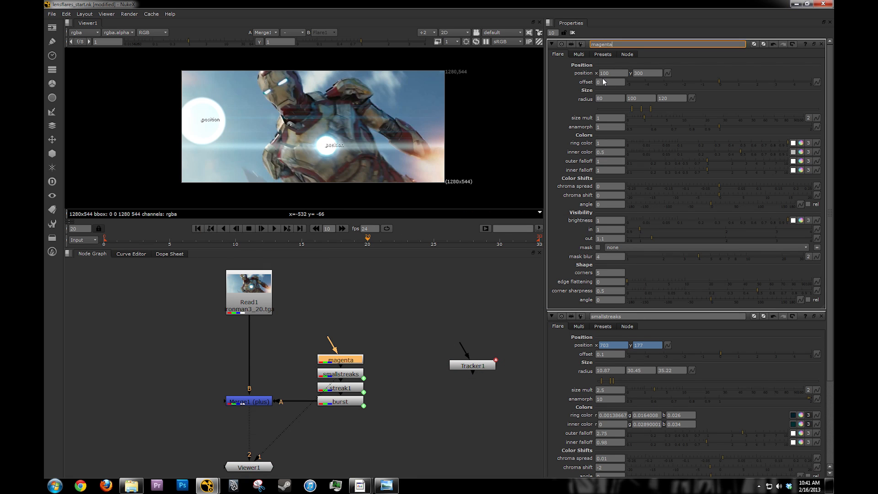
Give the magenta flare a repeat of 4 with random offset 0.9, then return to its main parameters.
click(603, 54)
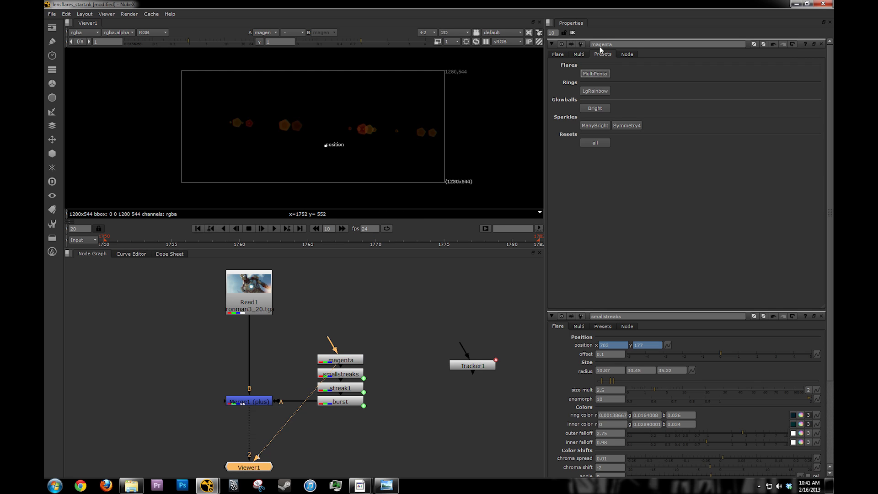
click(578, 54)
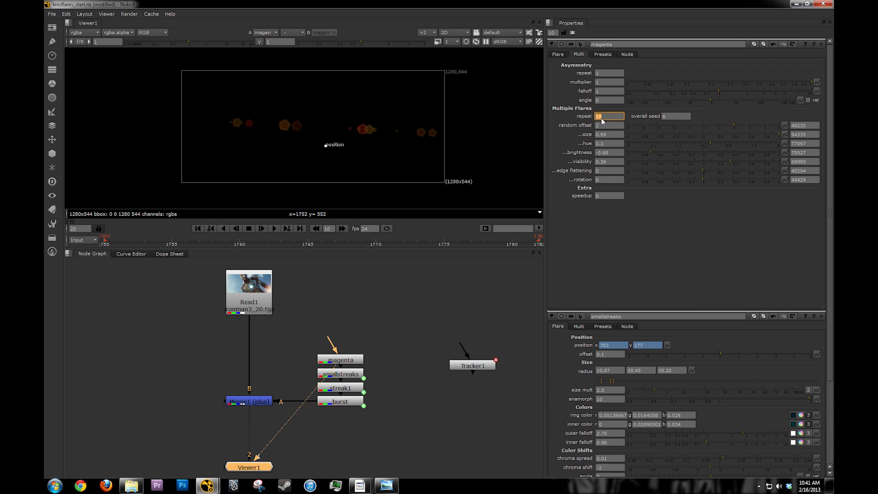
mouse_move(599, 110)
text(4)
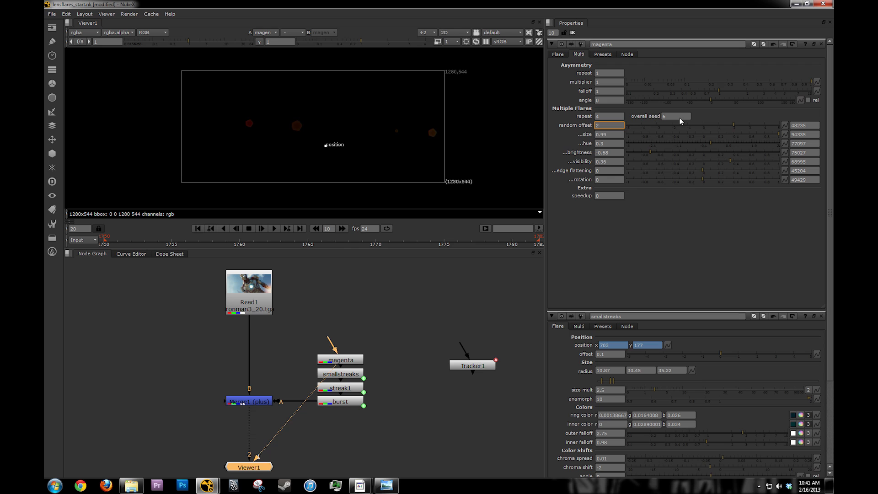
text(0.9)
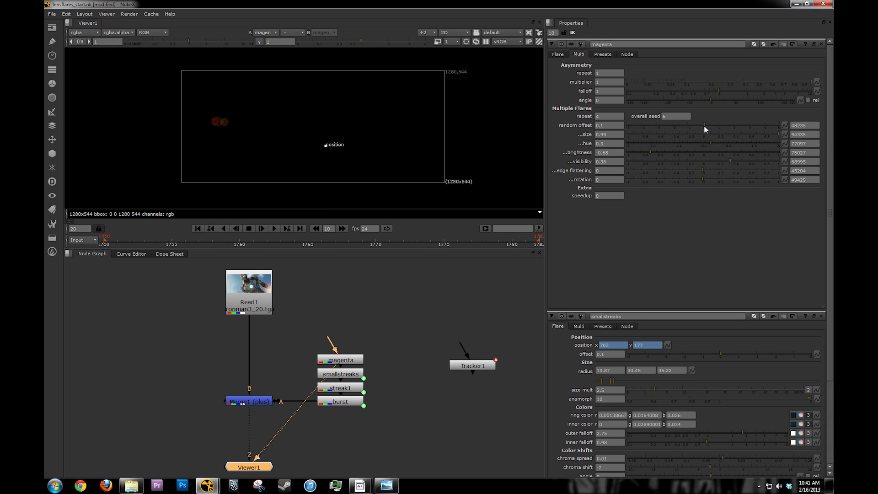
mouse_move(604, 54)
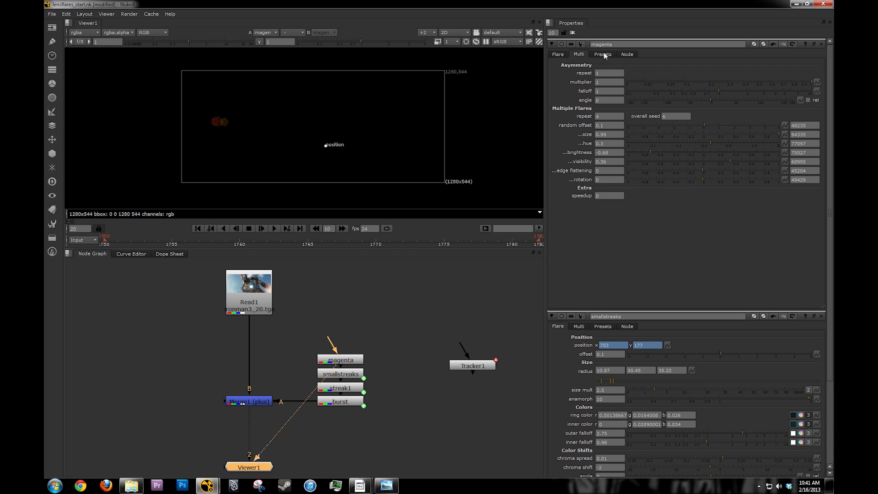
click(557, 54)
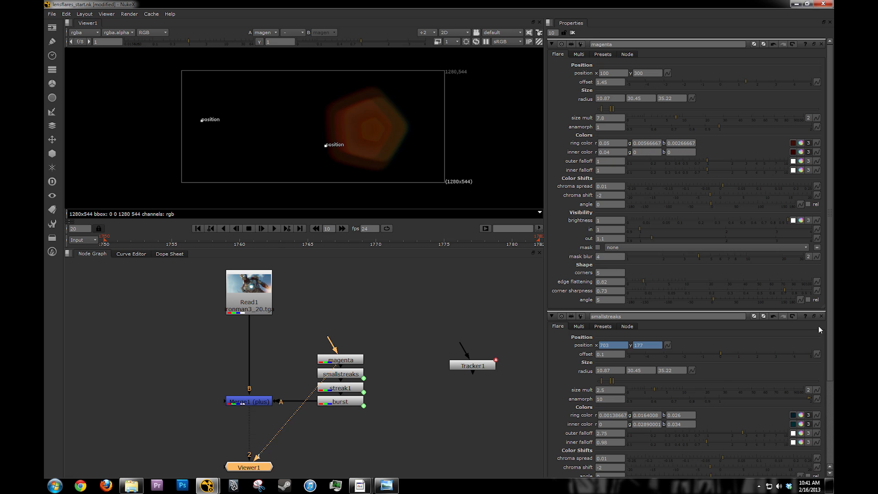
mouse_move(820, 329)
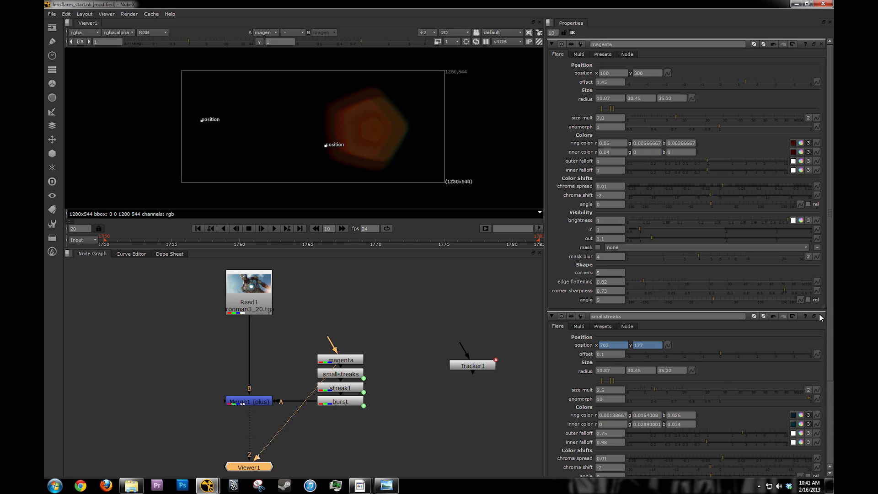
Adjust the magenta flare's random offset and set its corners to 0 for a round glow.
click(820, 317)
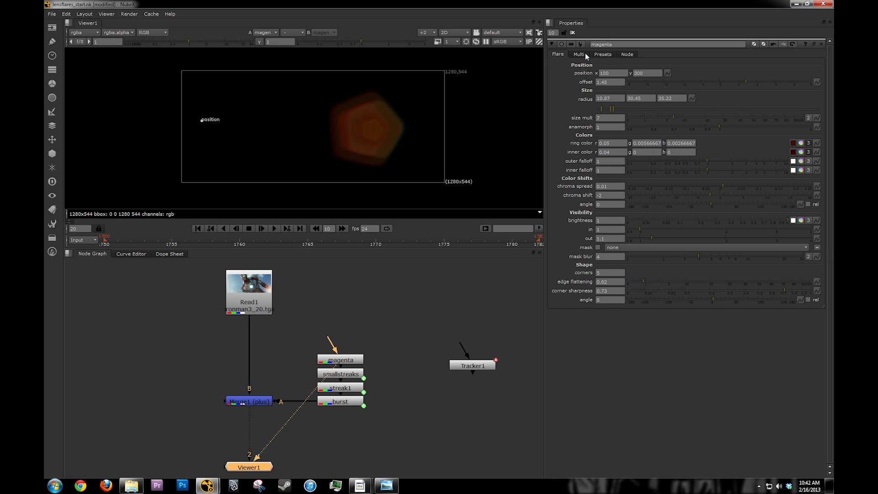
click(578, 54)
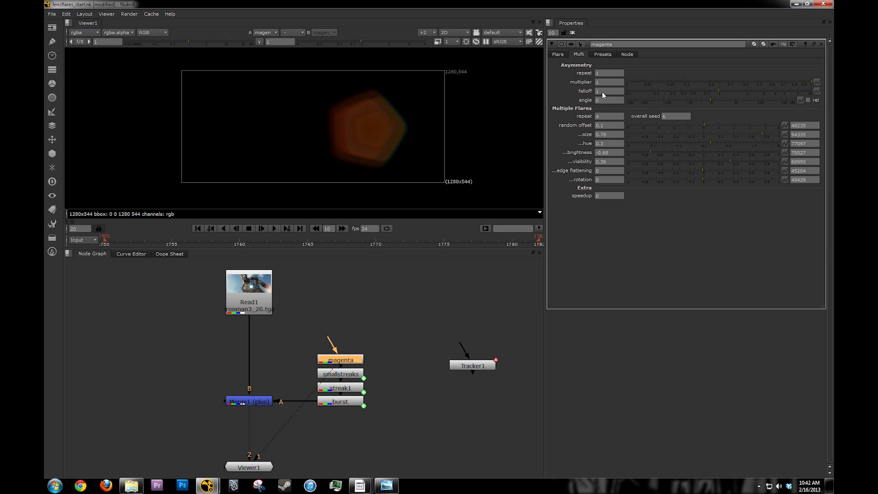
click(558, 54)
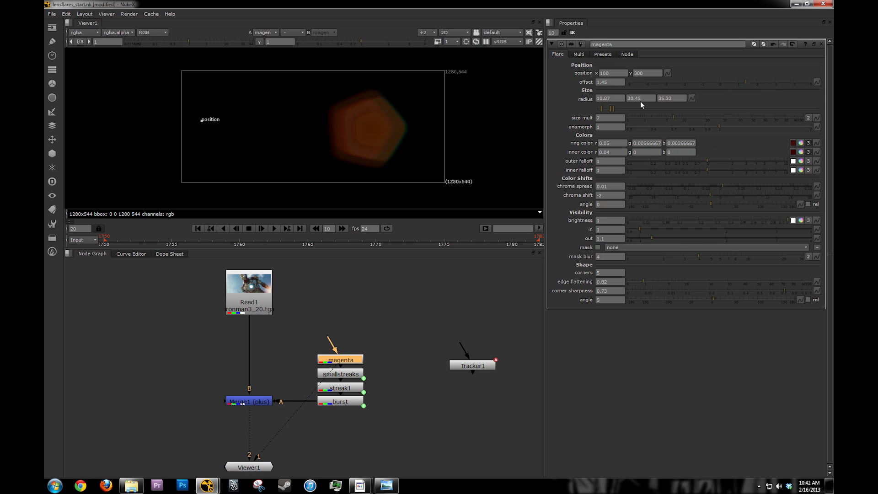
mouse_move(675, 120)
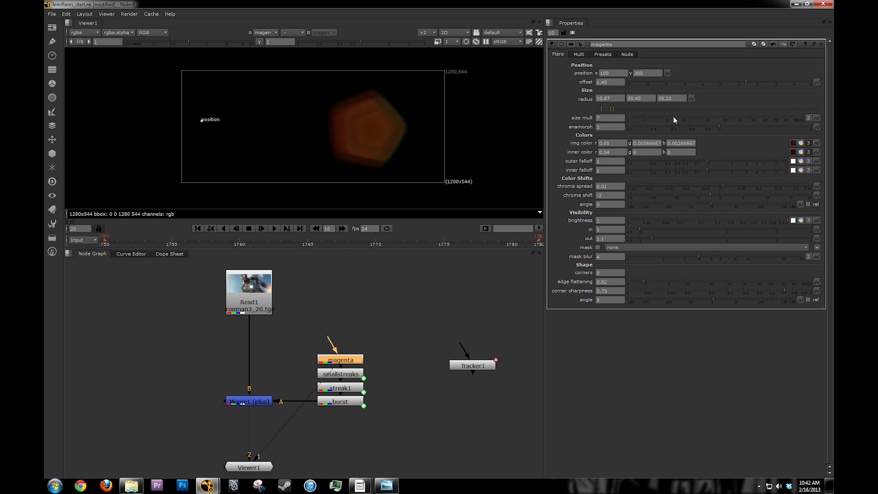
triple_click(609, 273)
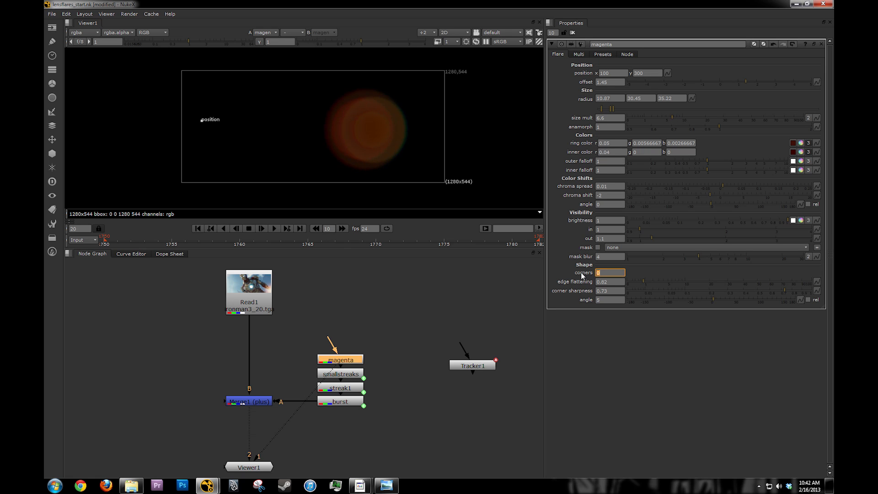
mouse_move(807, 145)
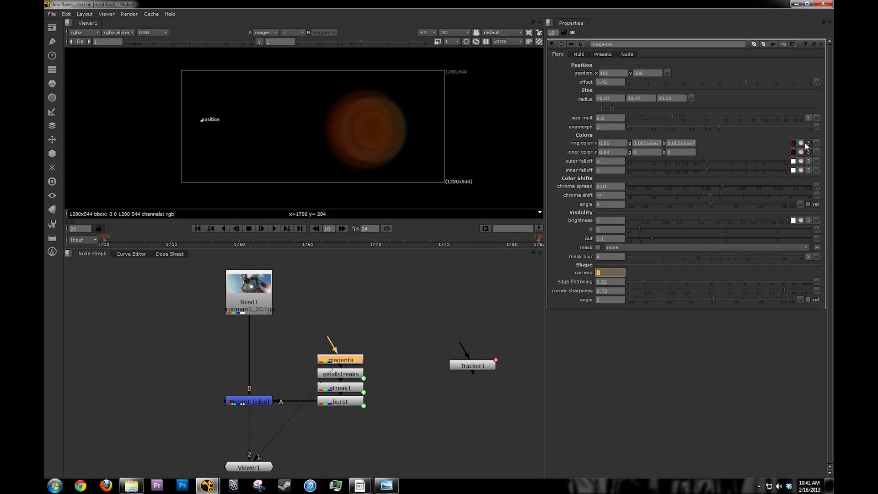
Pick a magenta ring colour for the round glow.
click(793, 143)
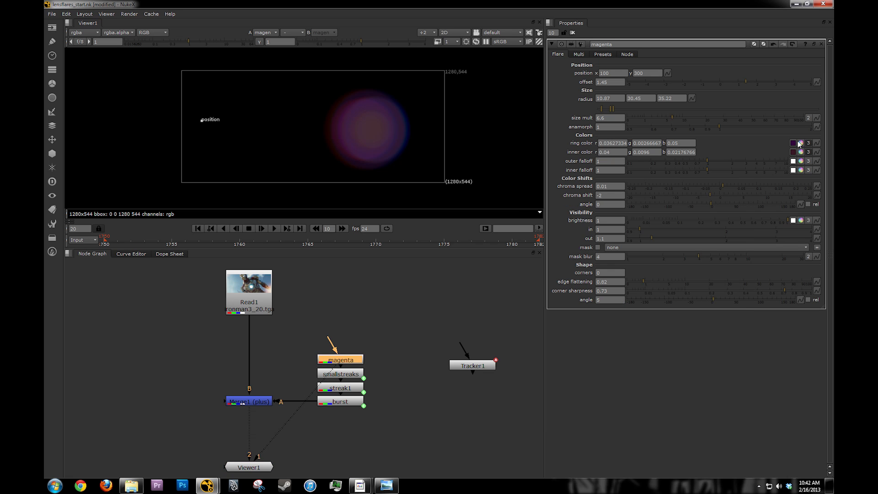
click(792, 143)
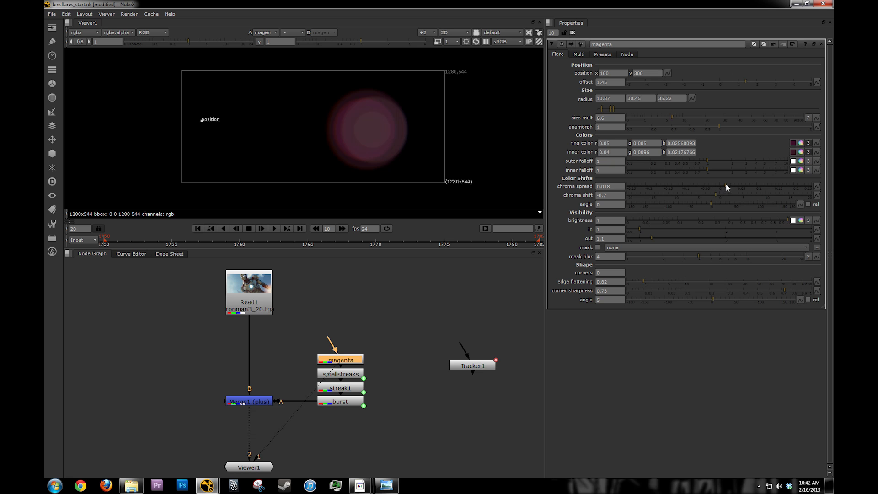
mouse_move(740, 82)
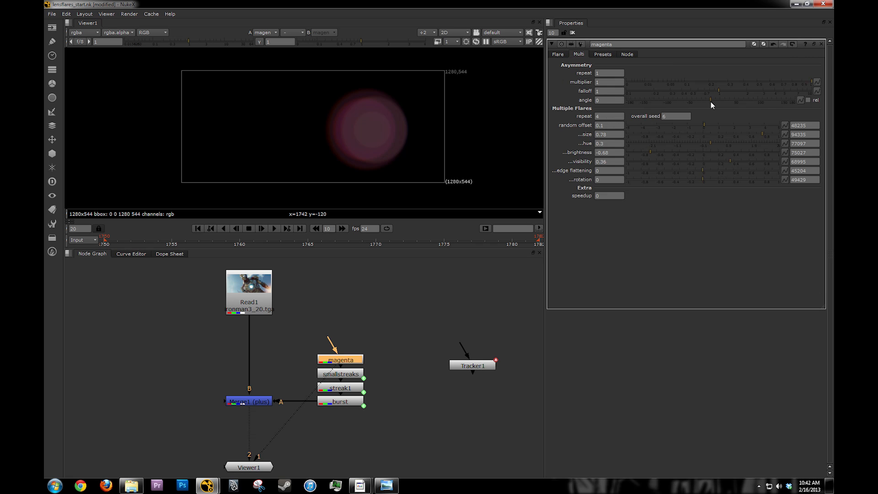
mouse_move(706, 128)
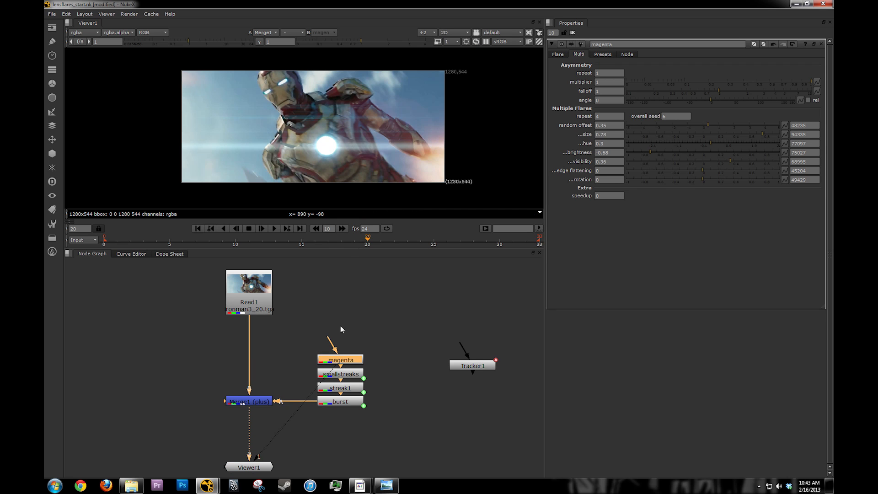
Play back and scrub the Iron Man shot to review the merged flares following the chest light.
click(274, 229)
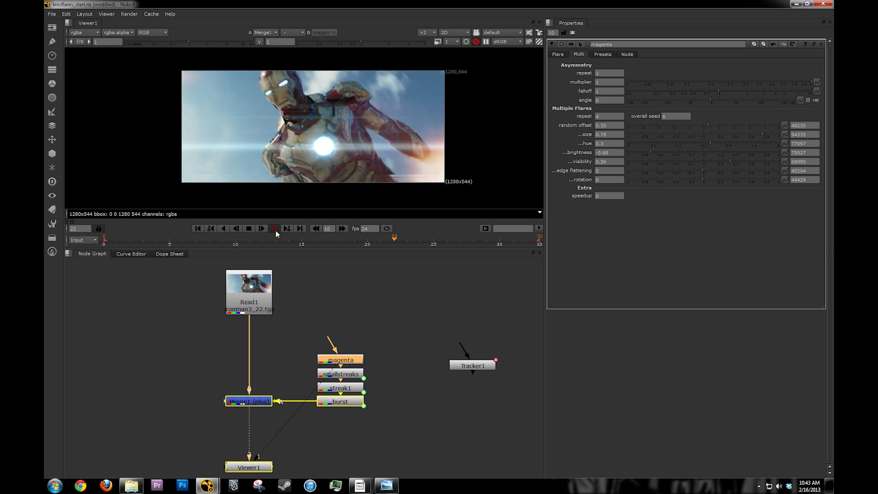
click(261, 228)
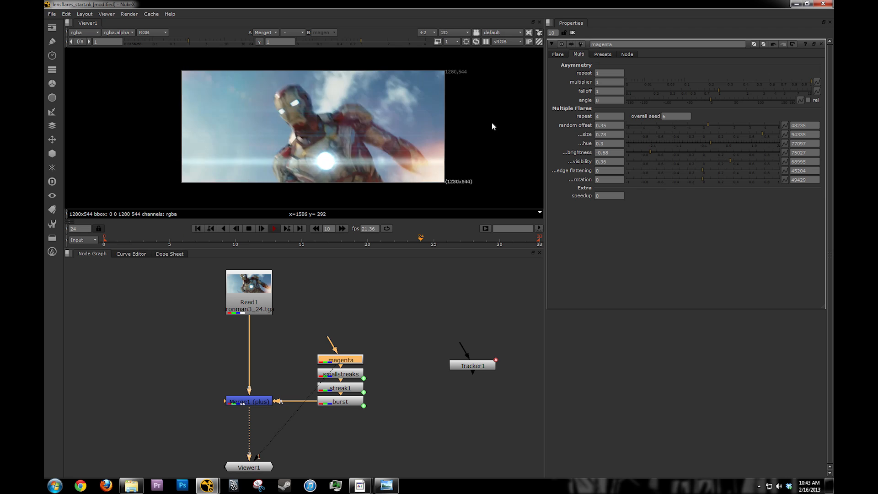
click(198, 228)
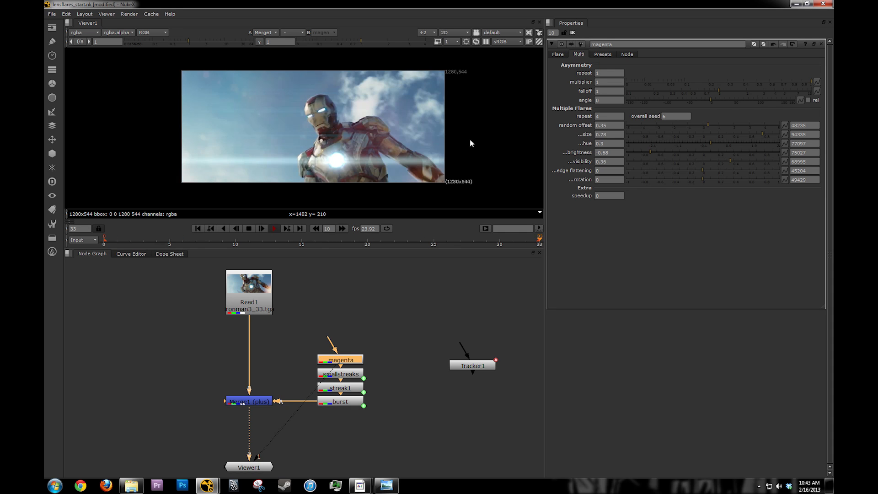
click(301, 238)
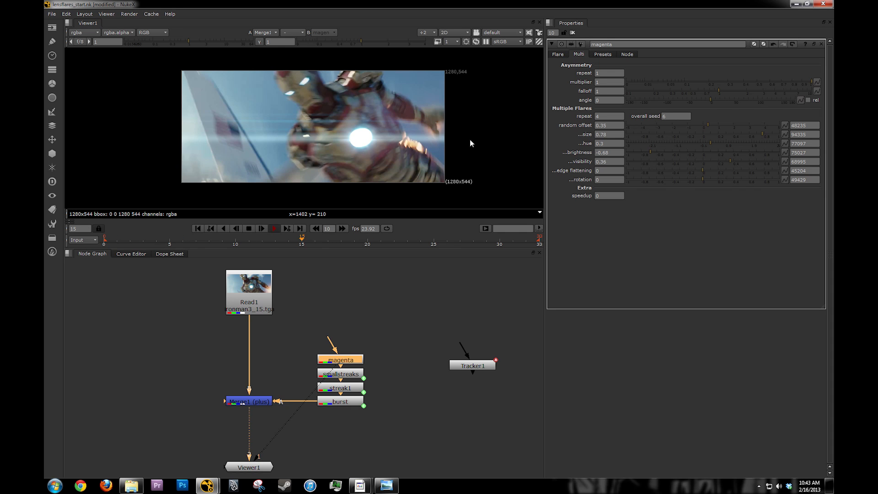
click(143, 238)
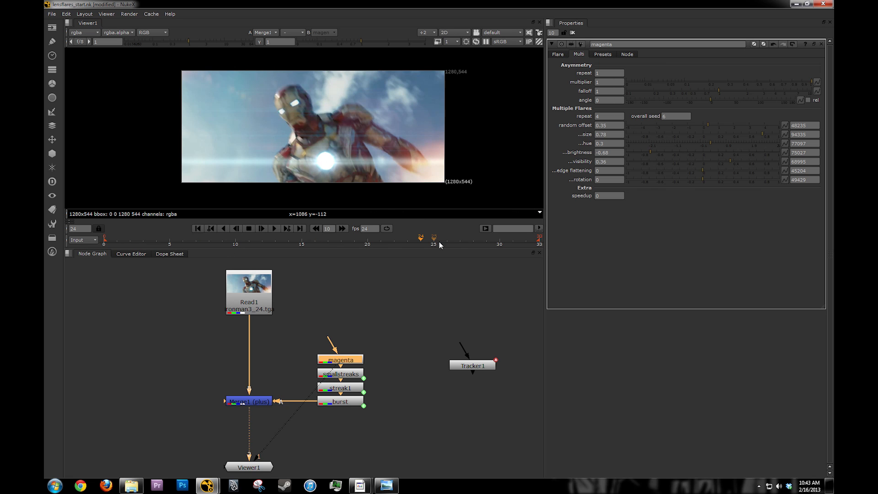
click(352, 241)
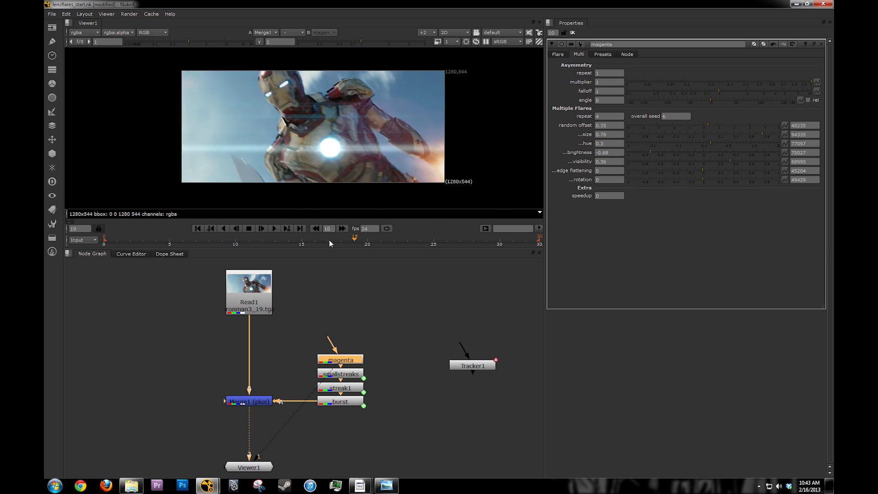